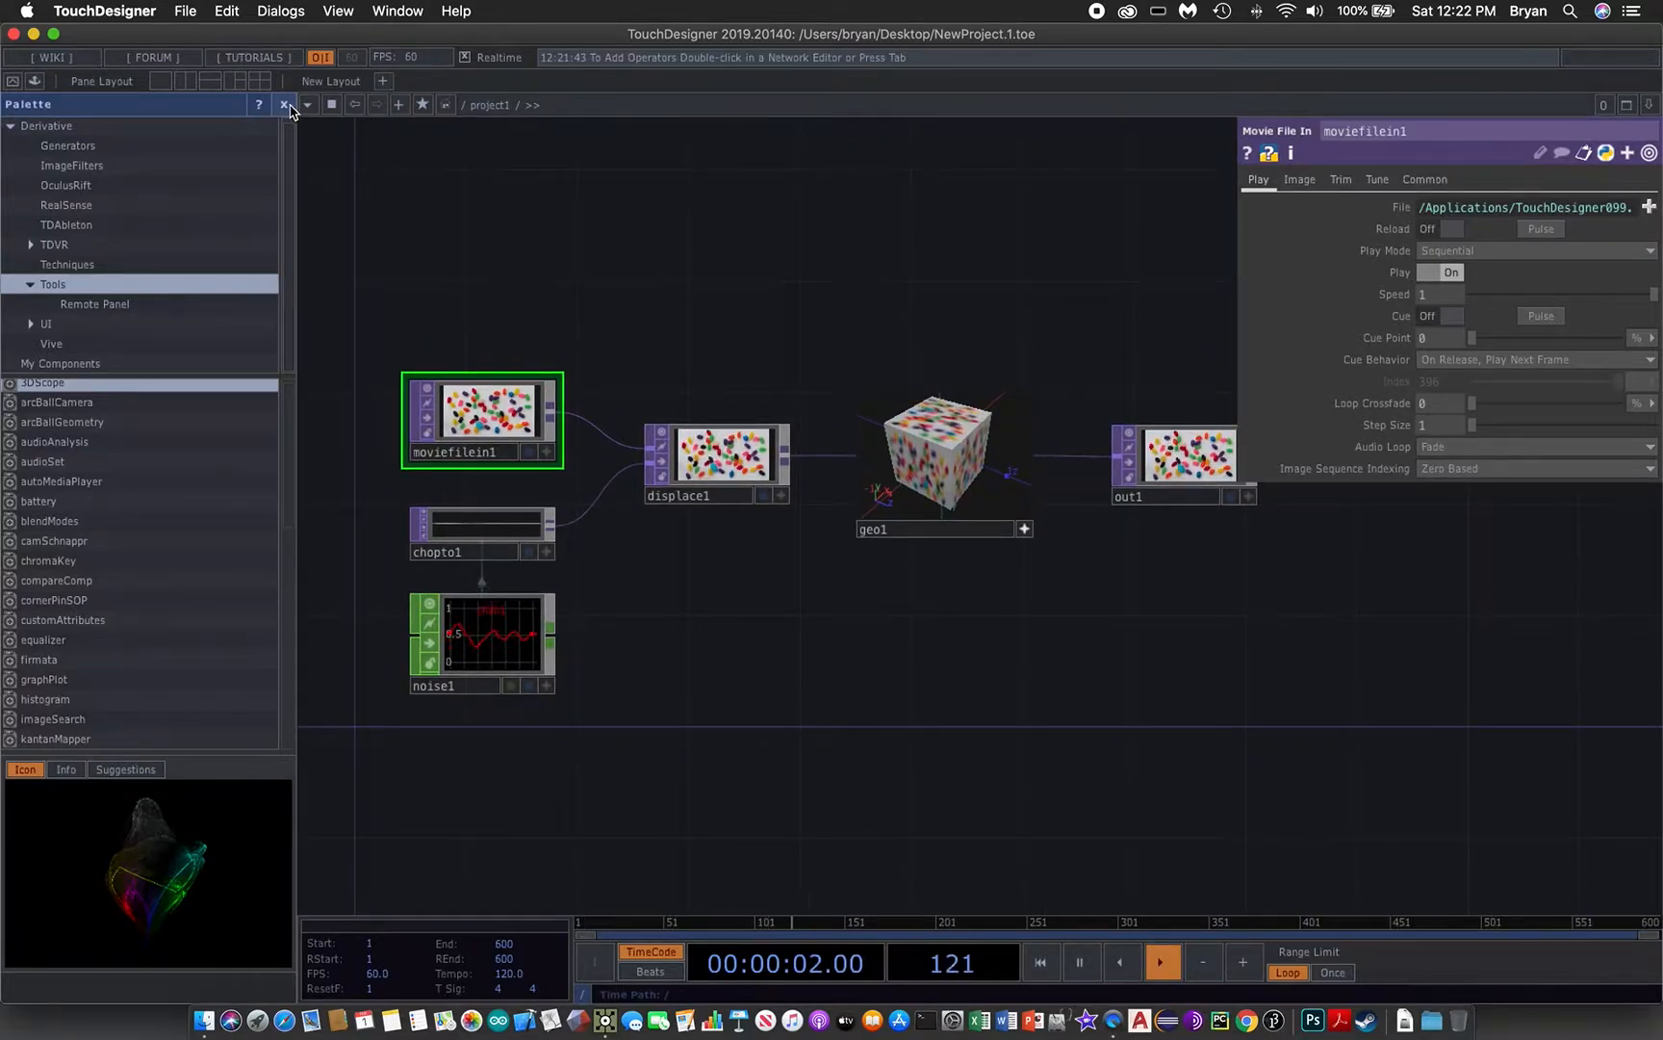
- Hide the palette and start creating a project folder for the cleared network
click(285, 104)
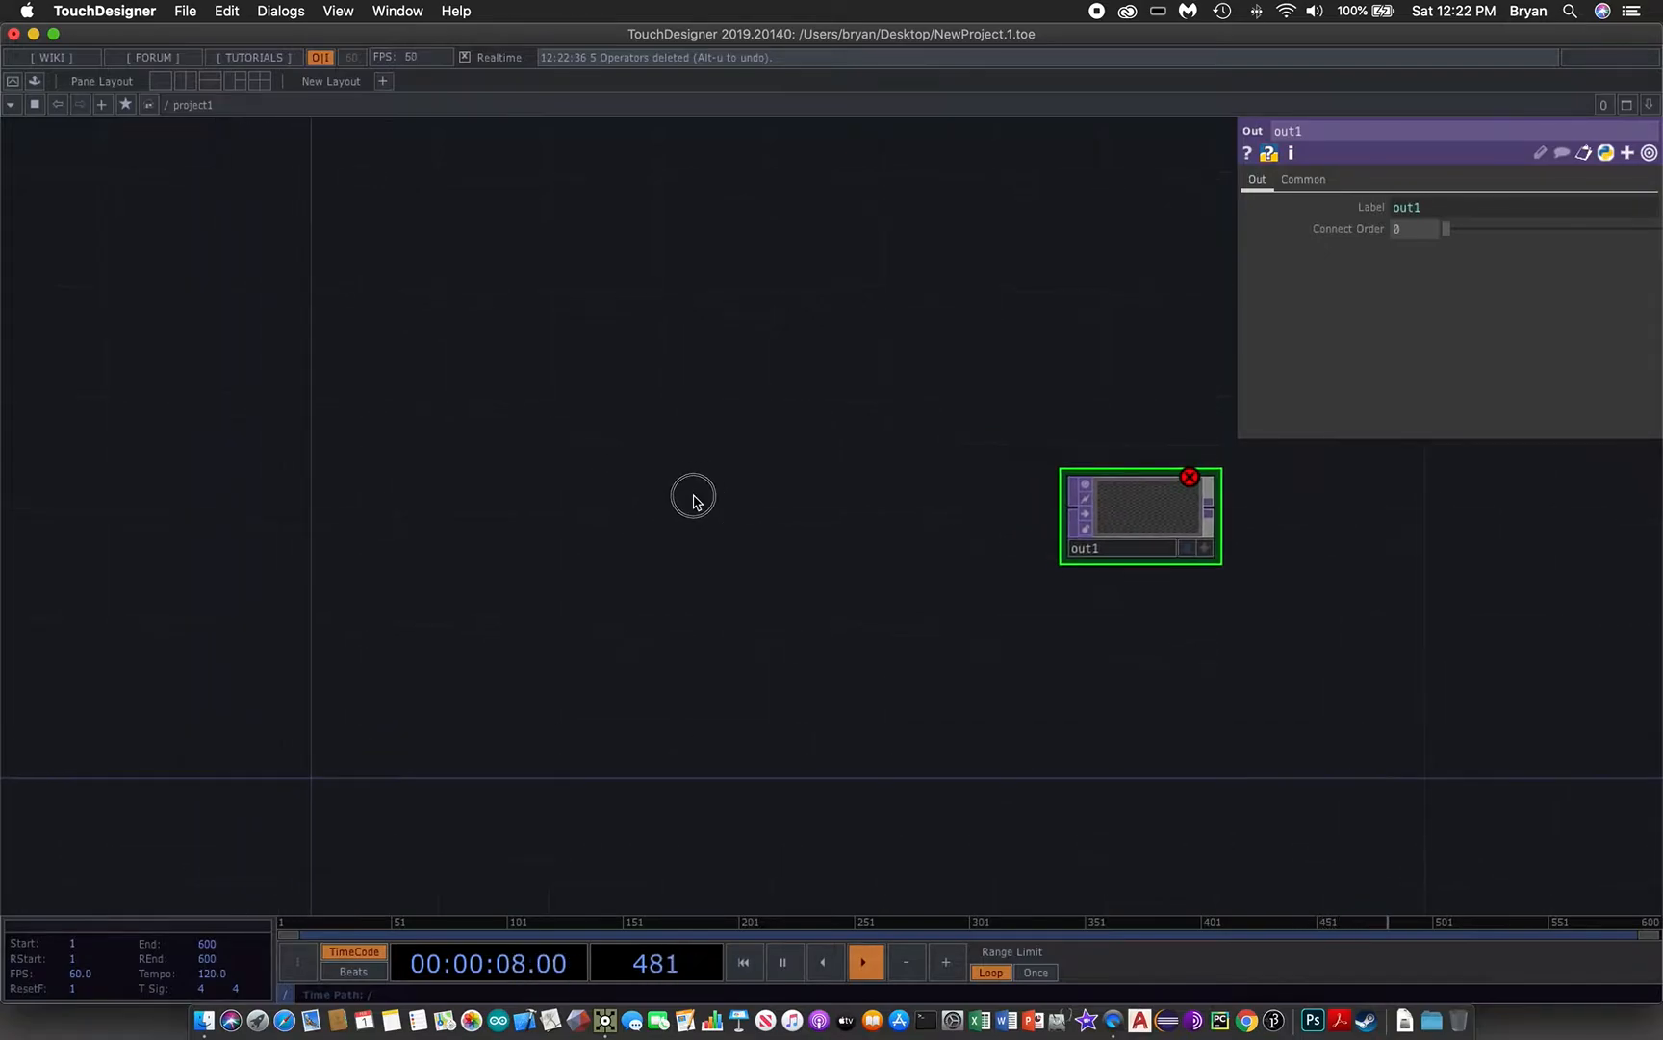
click(743, 962)
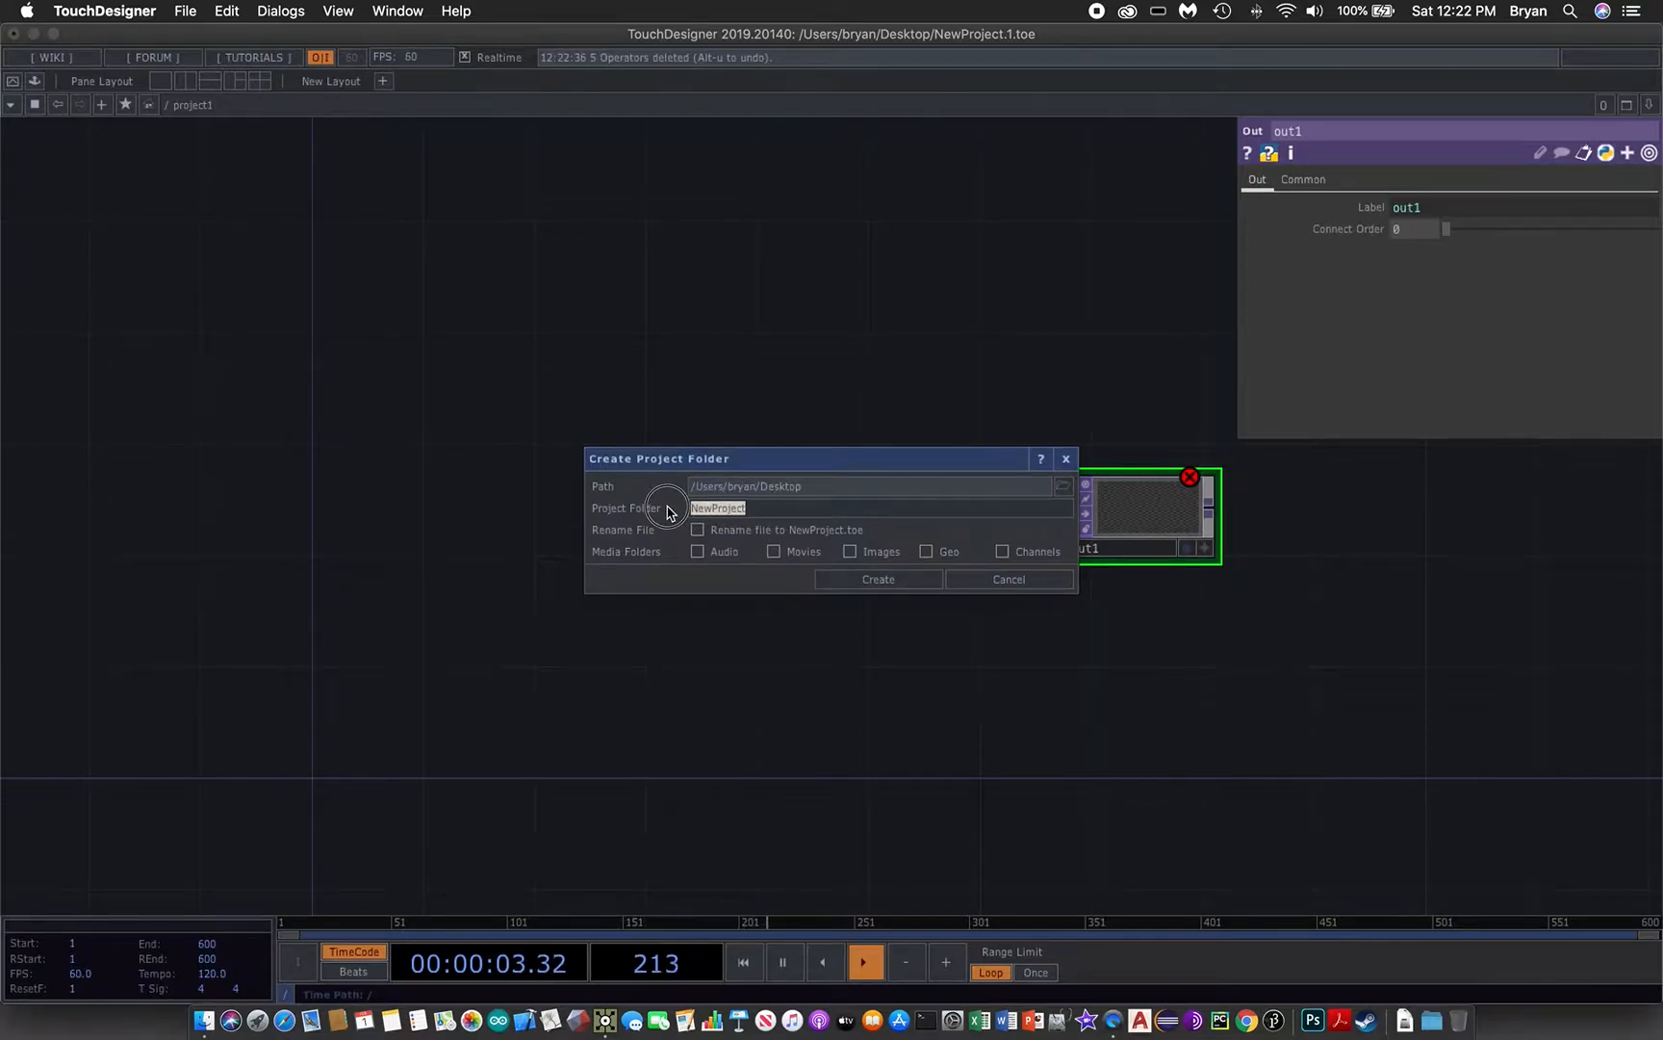
- Save the project as Mouse001.toe in a new Desktop folder Mouse001 with an Images subfolder
text(Mouse001)
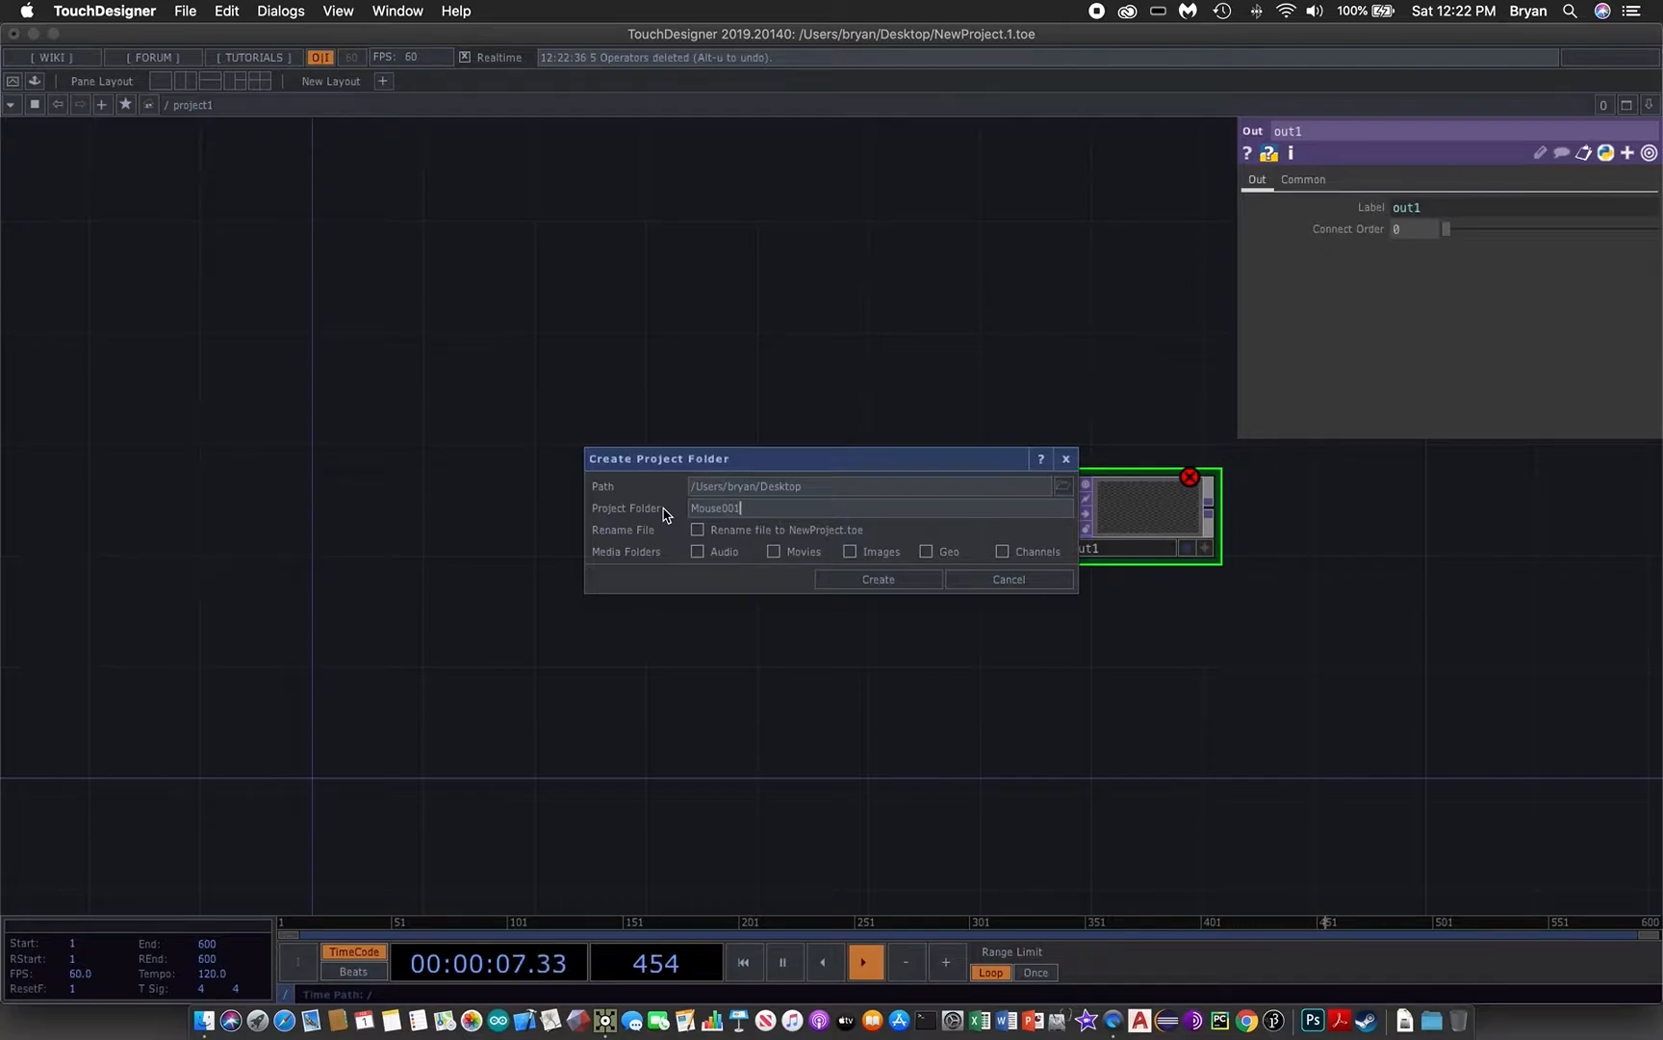
click(697, 530)
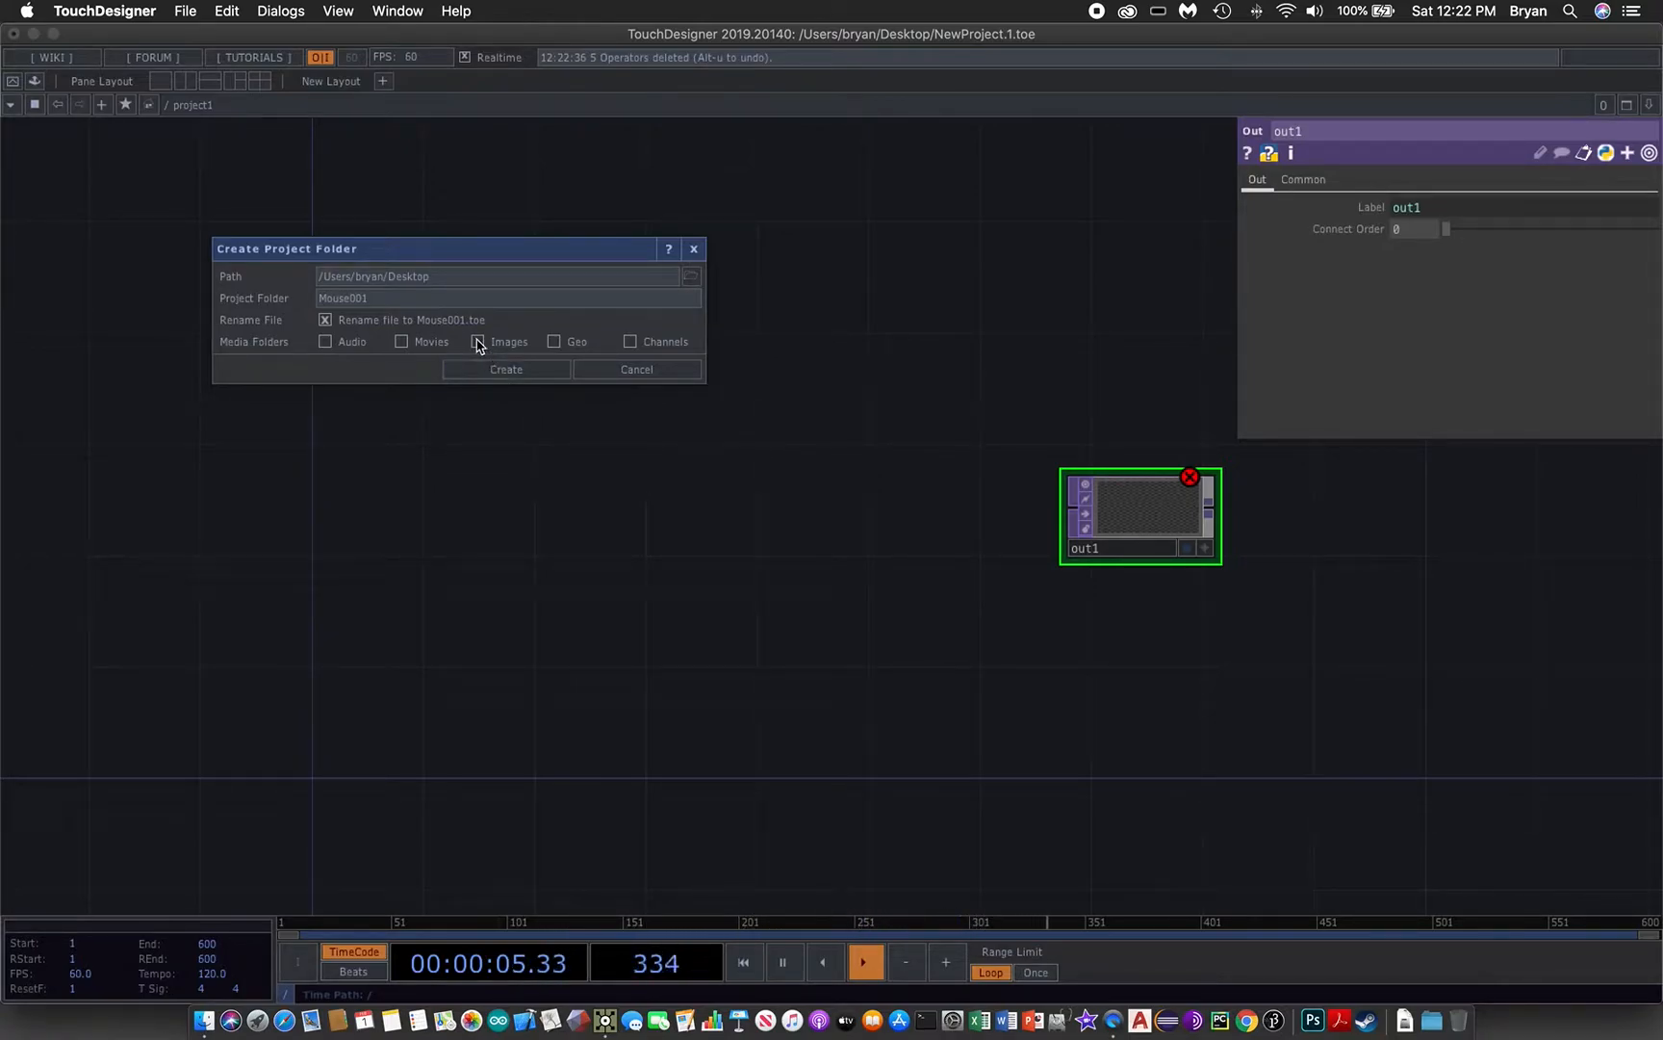
click(477, 341)
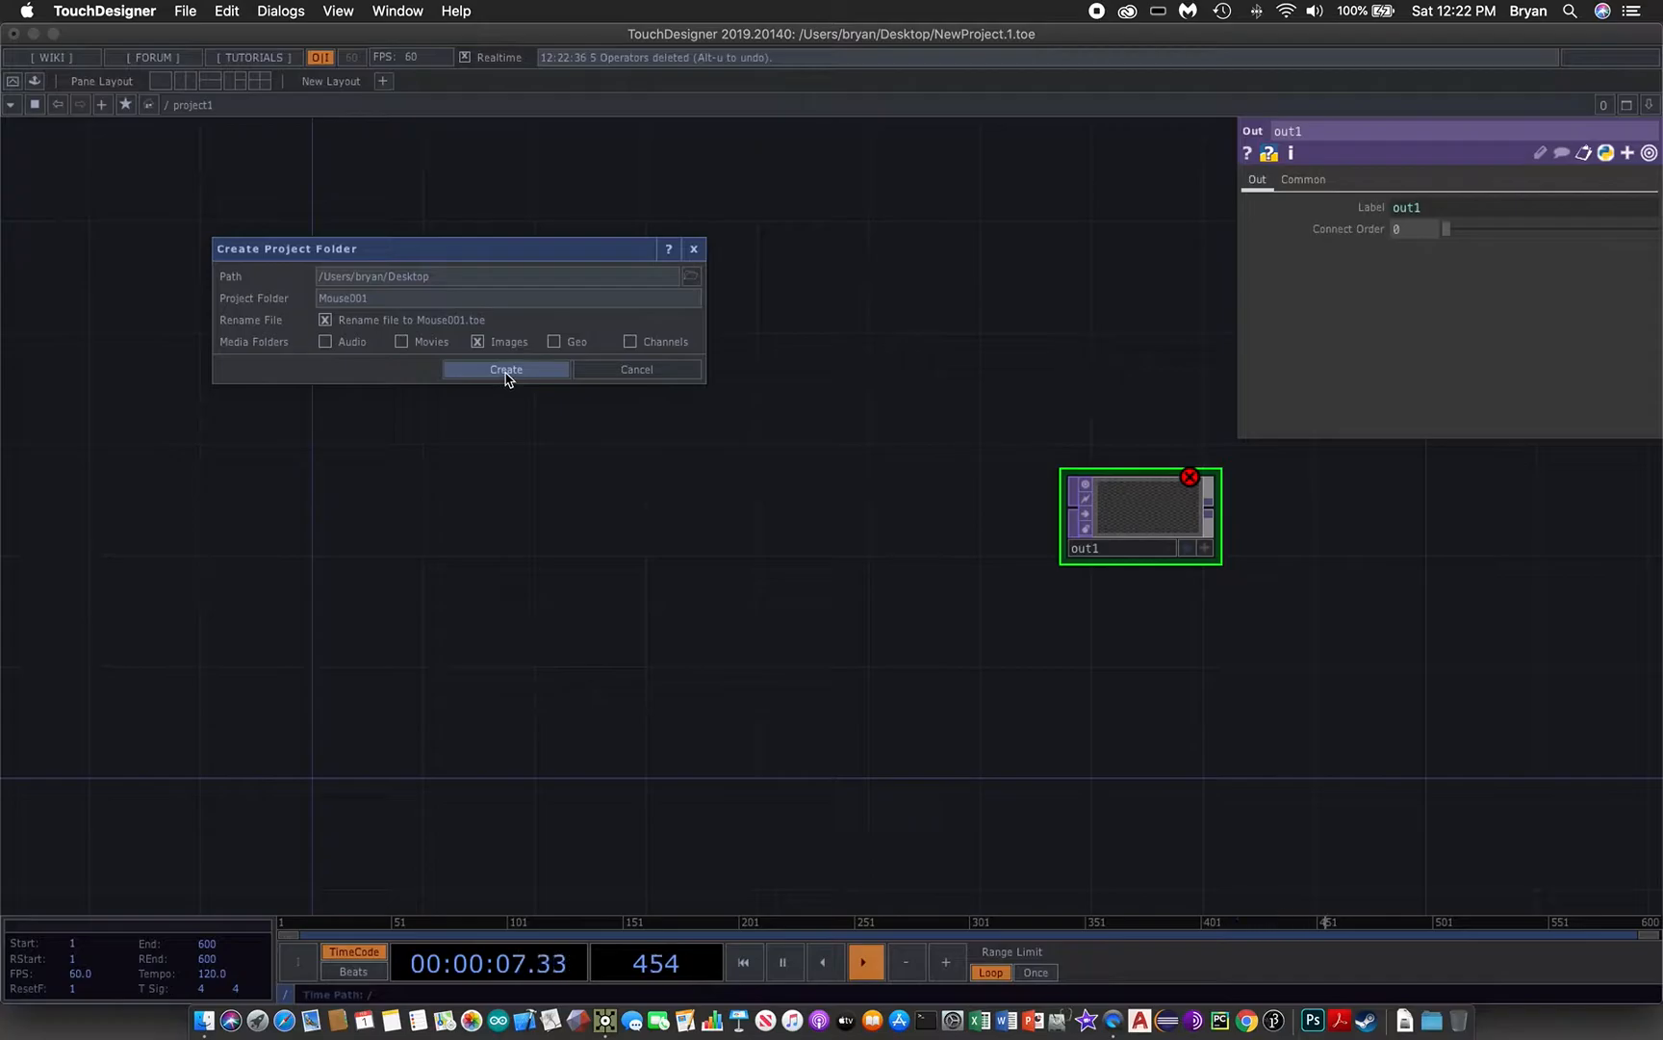
click(506, 369)
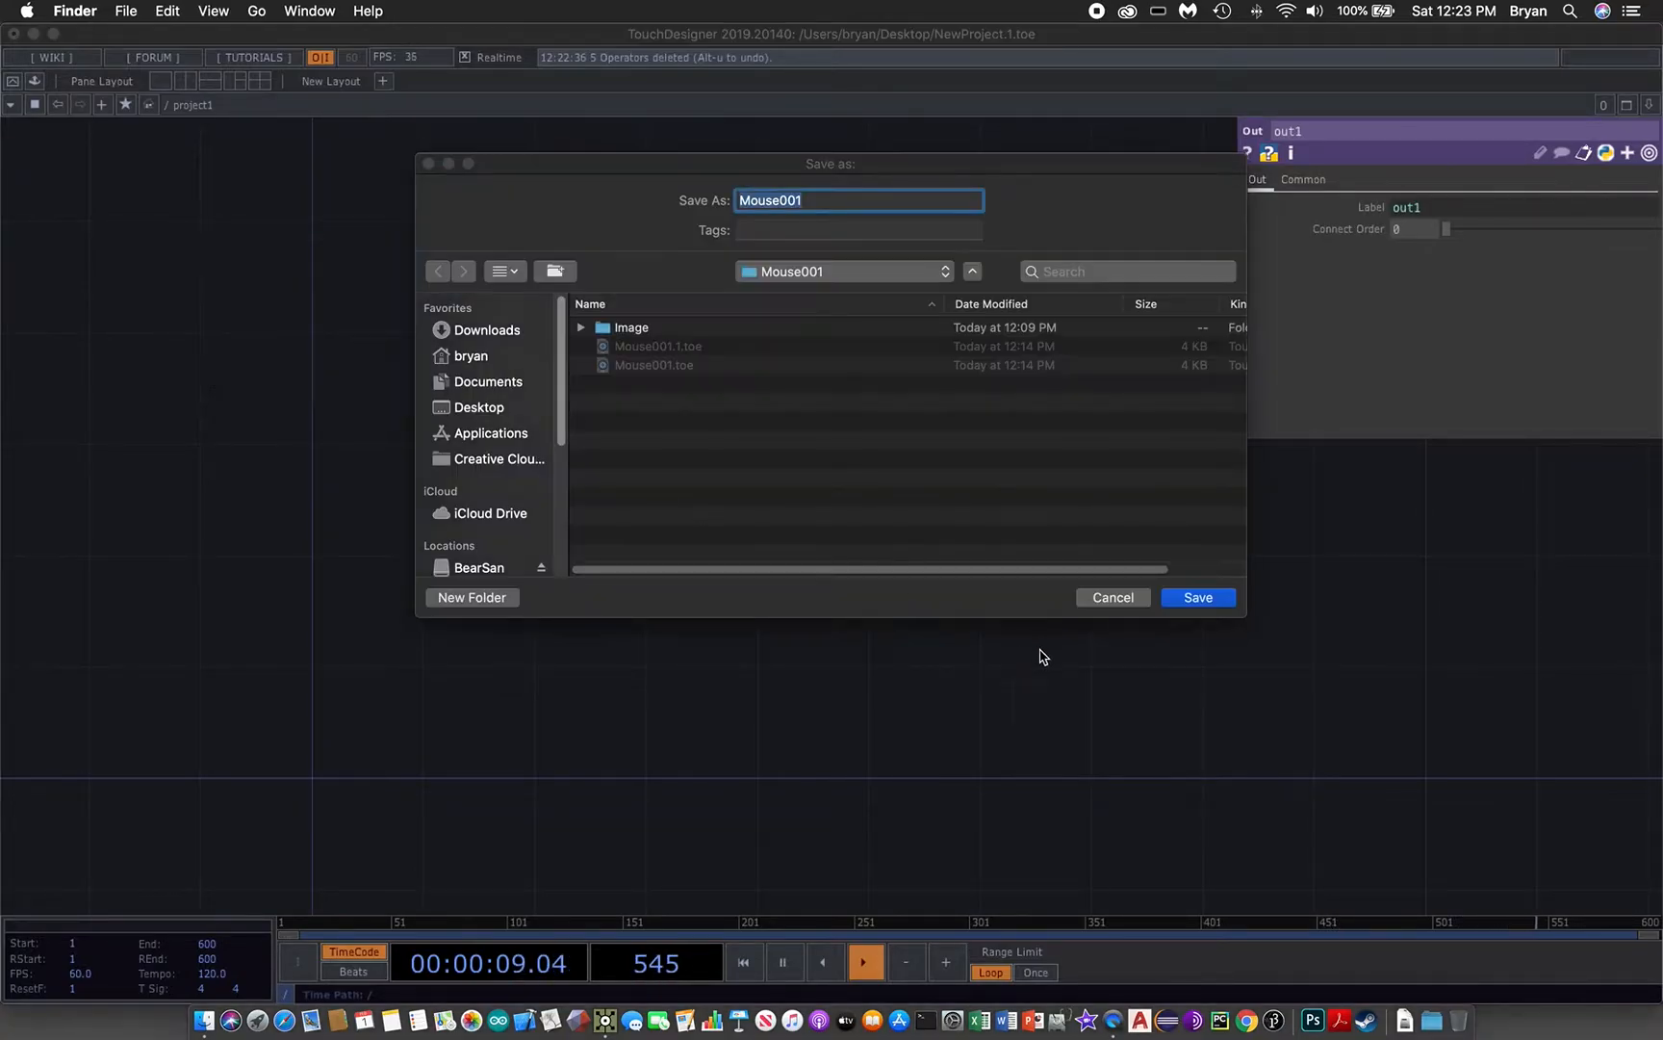
click(1198, 596)
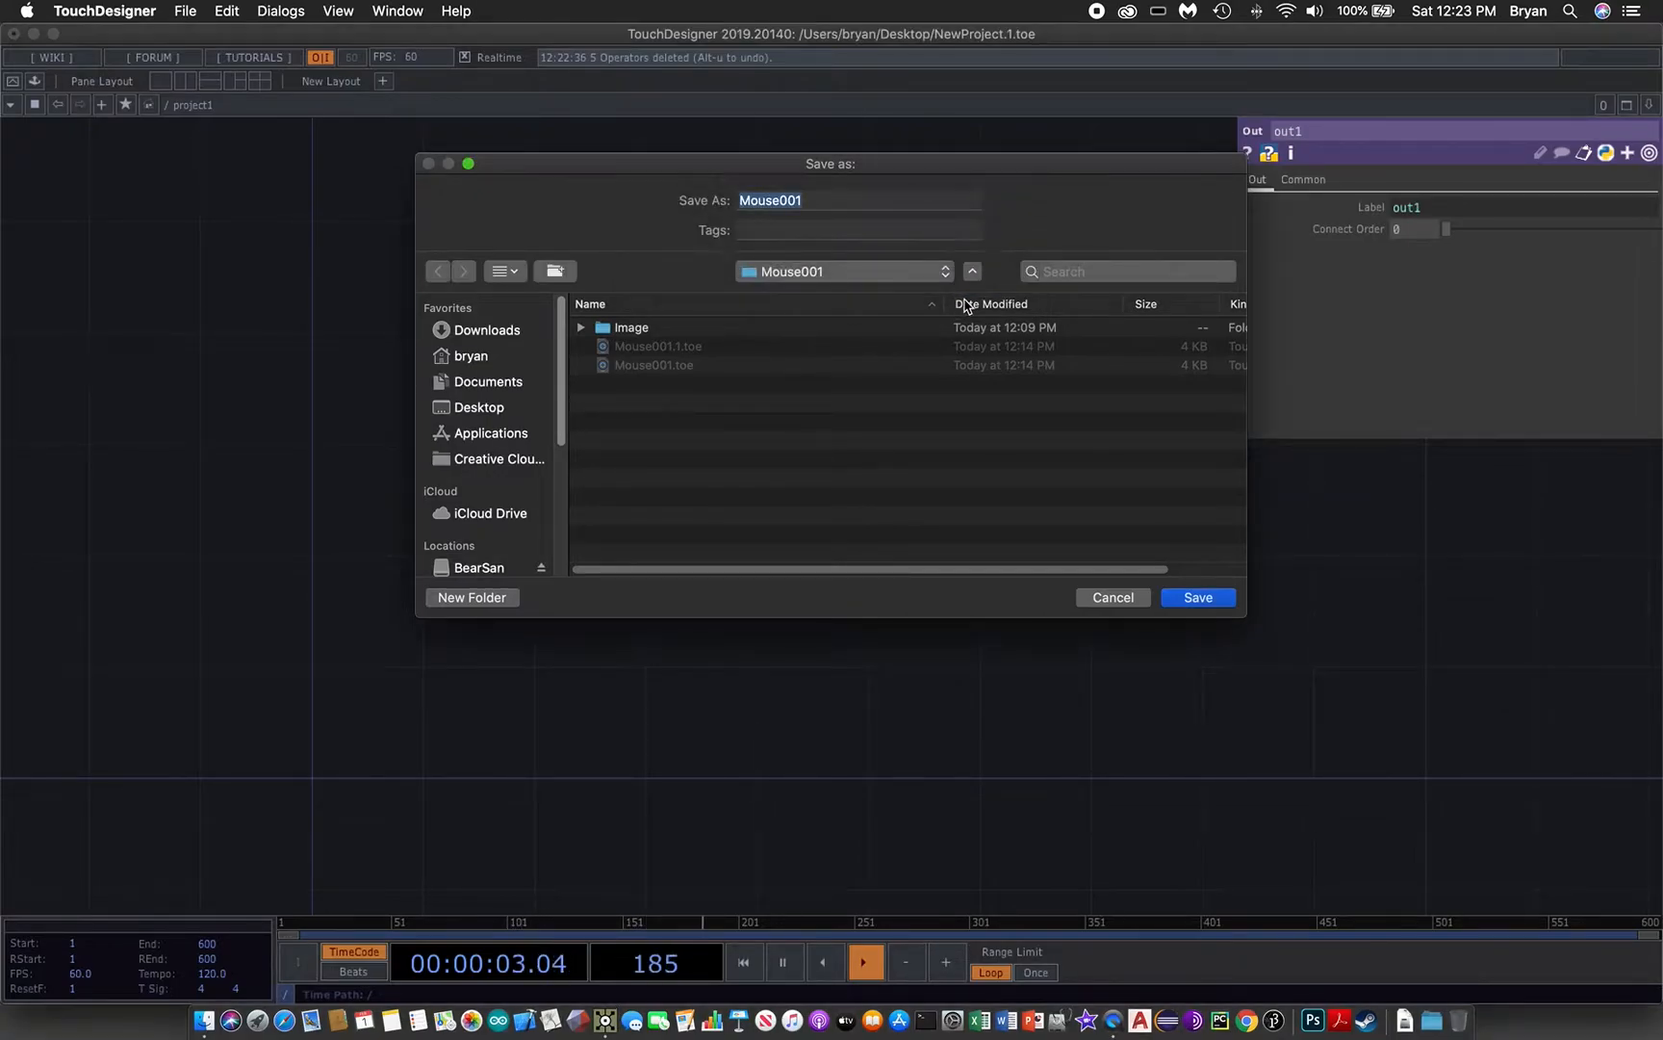
click(1198, 597)
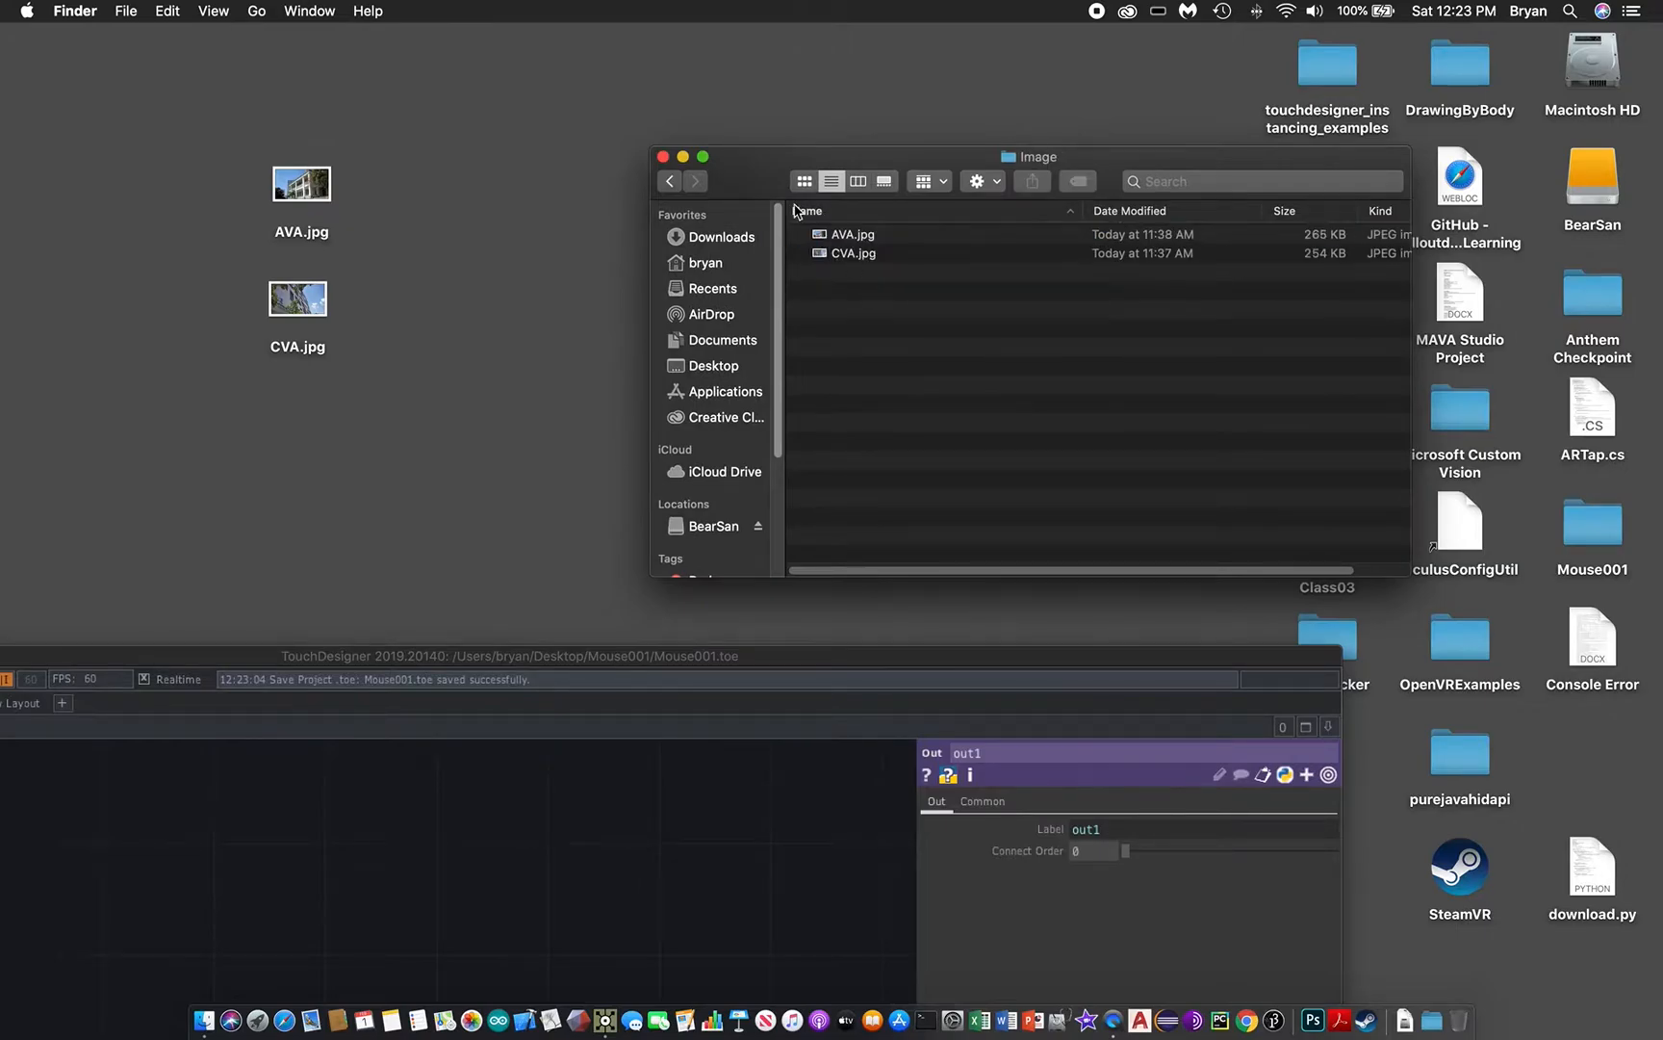
- Copy AVA.jpg and CVA.jpg from the Desktop and paste them into the project's Image folder
drag(1028, 158, 997, 86)
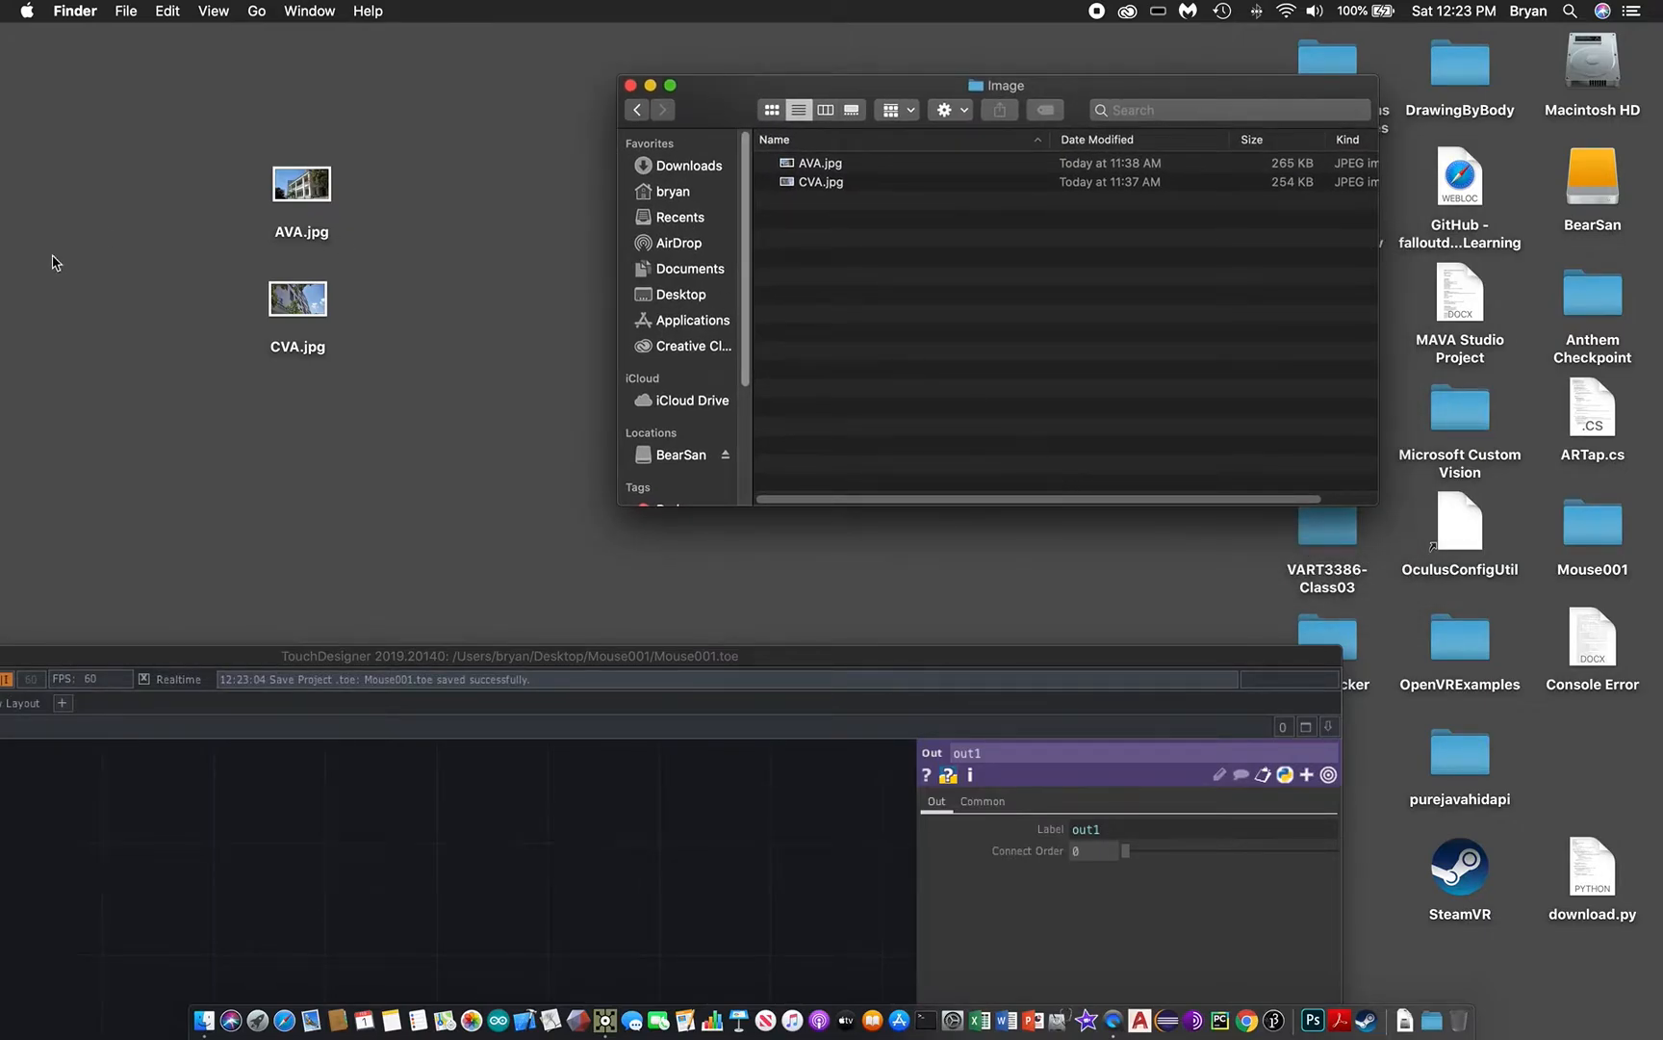
right_click(817, 169)
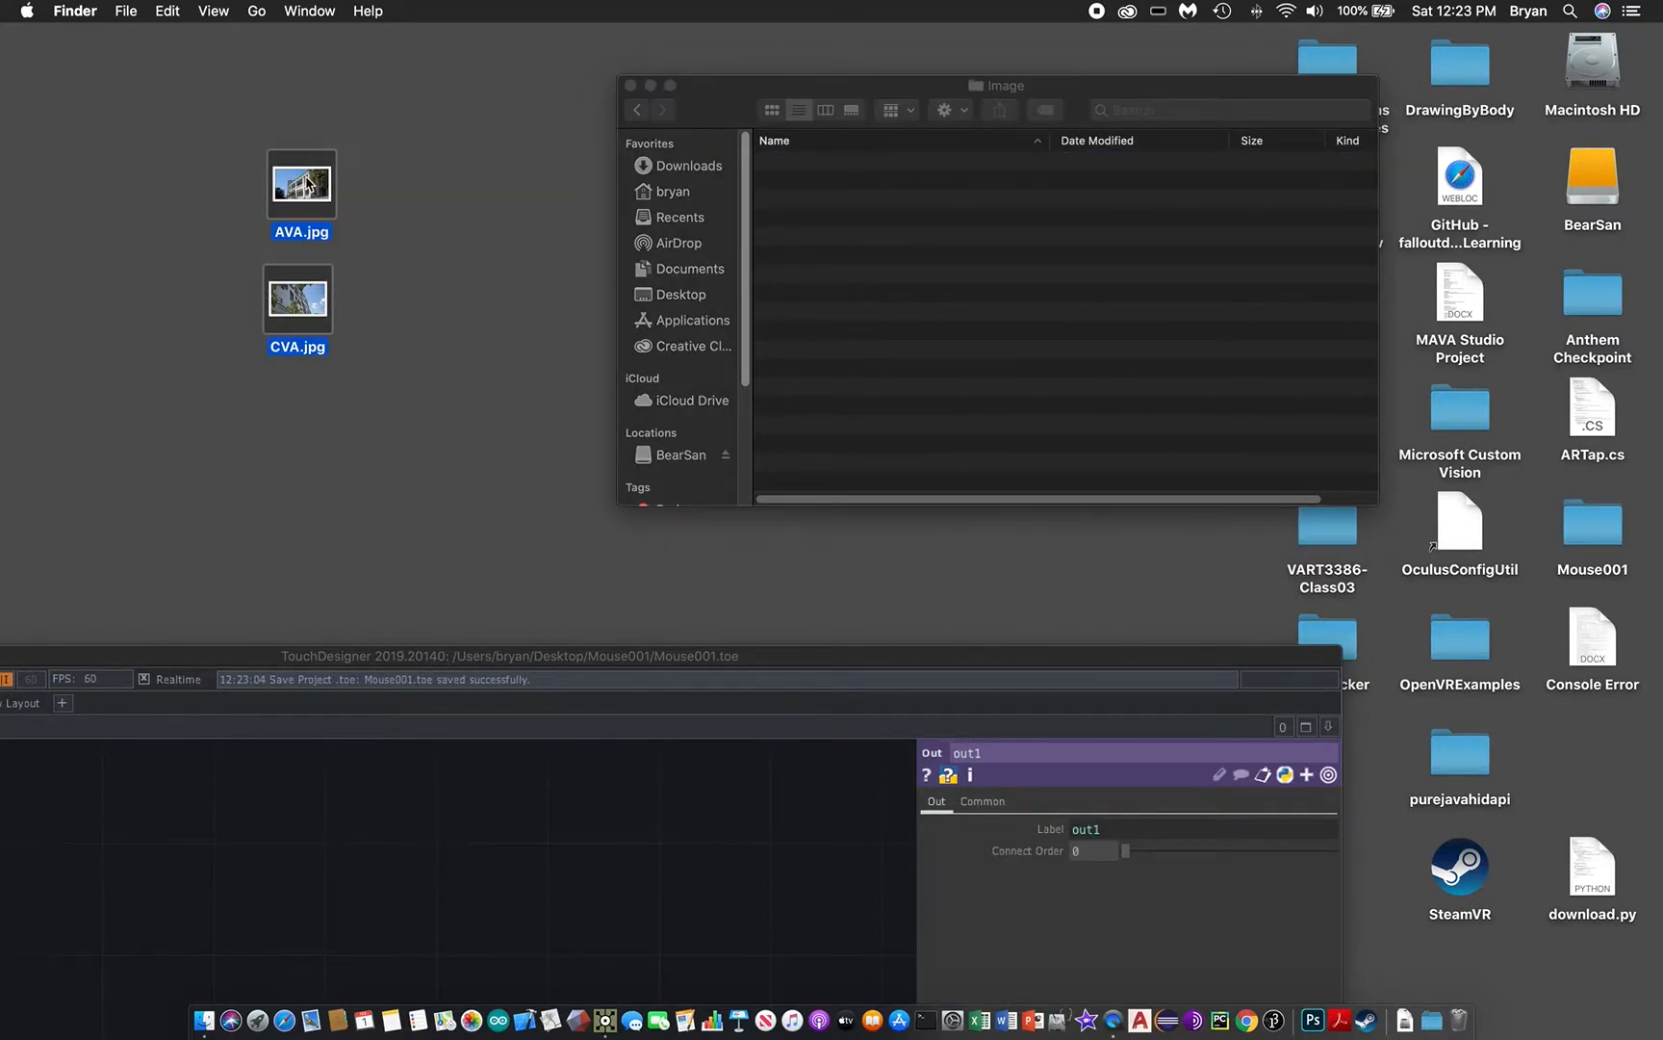
right_click(300, 185)
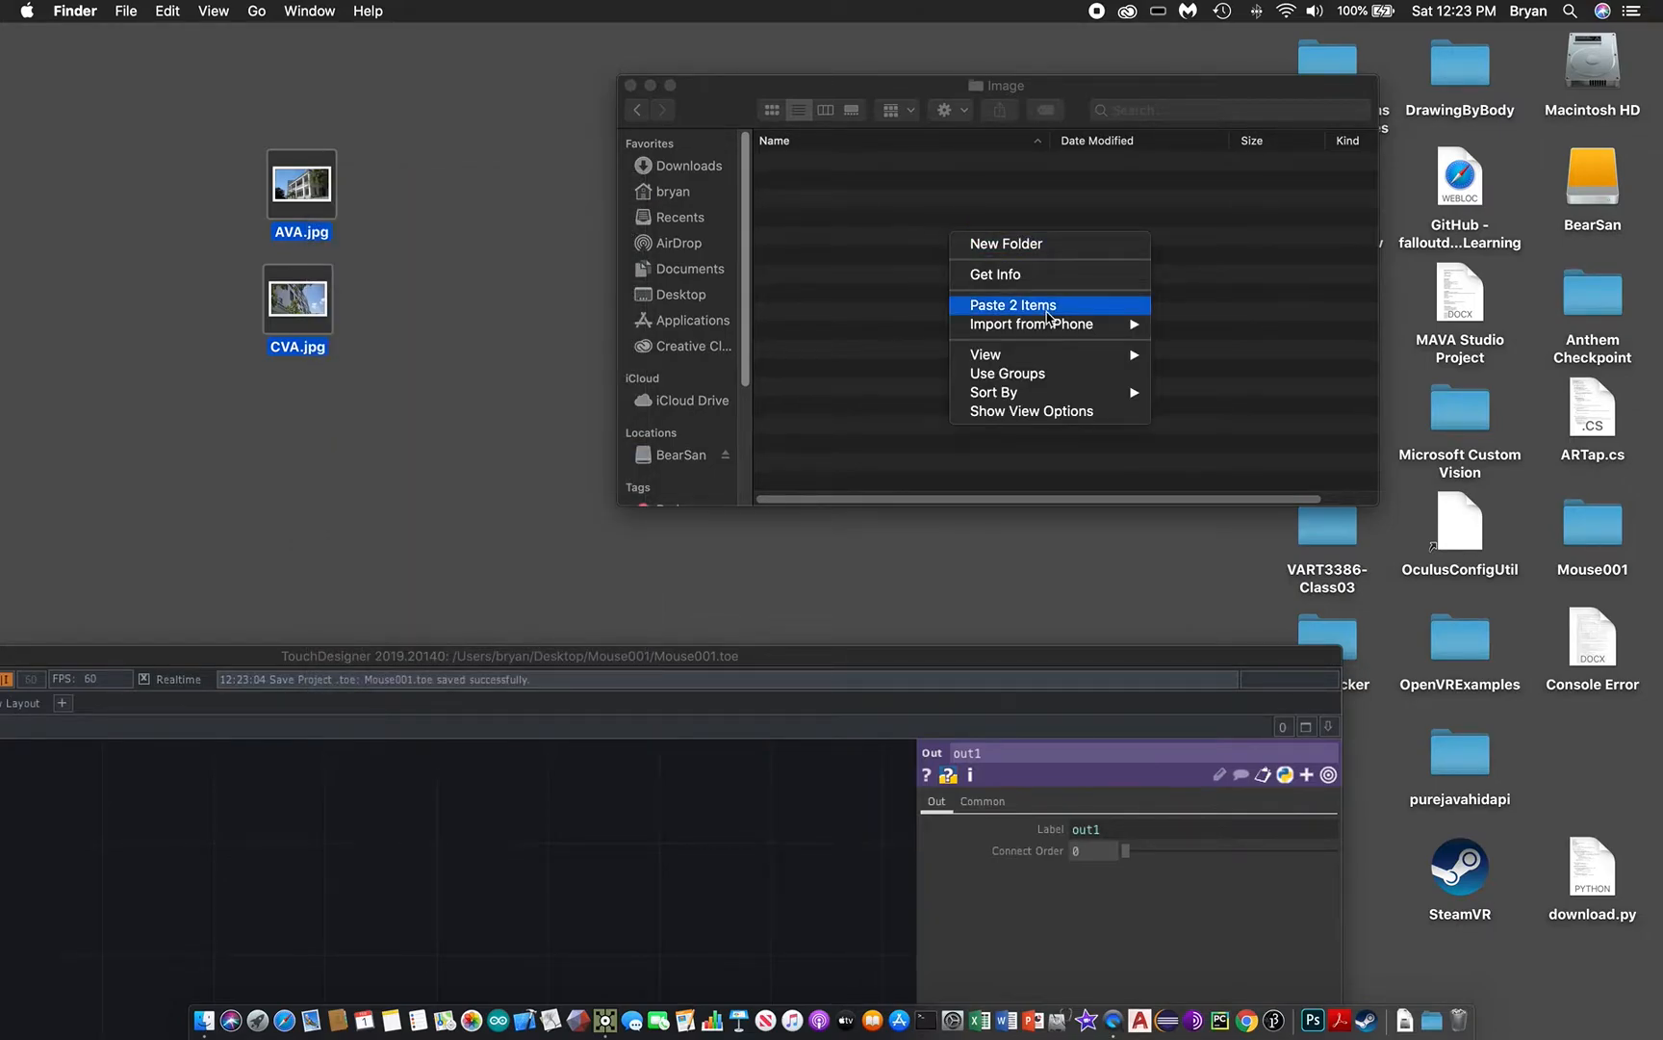
click(1011, 306)
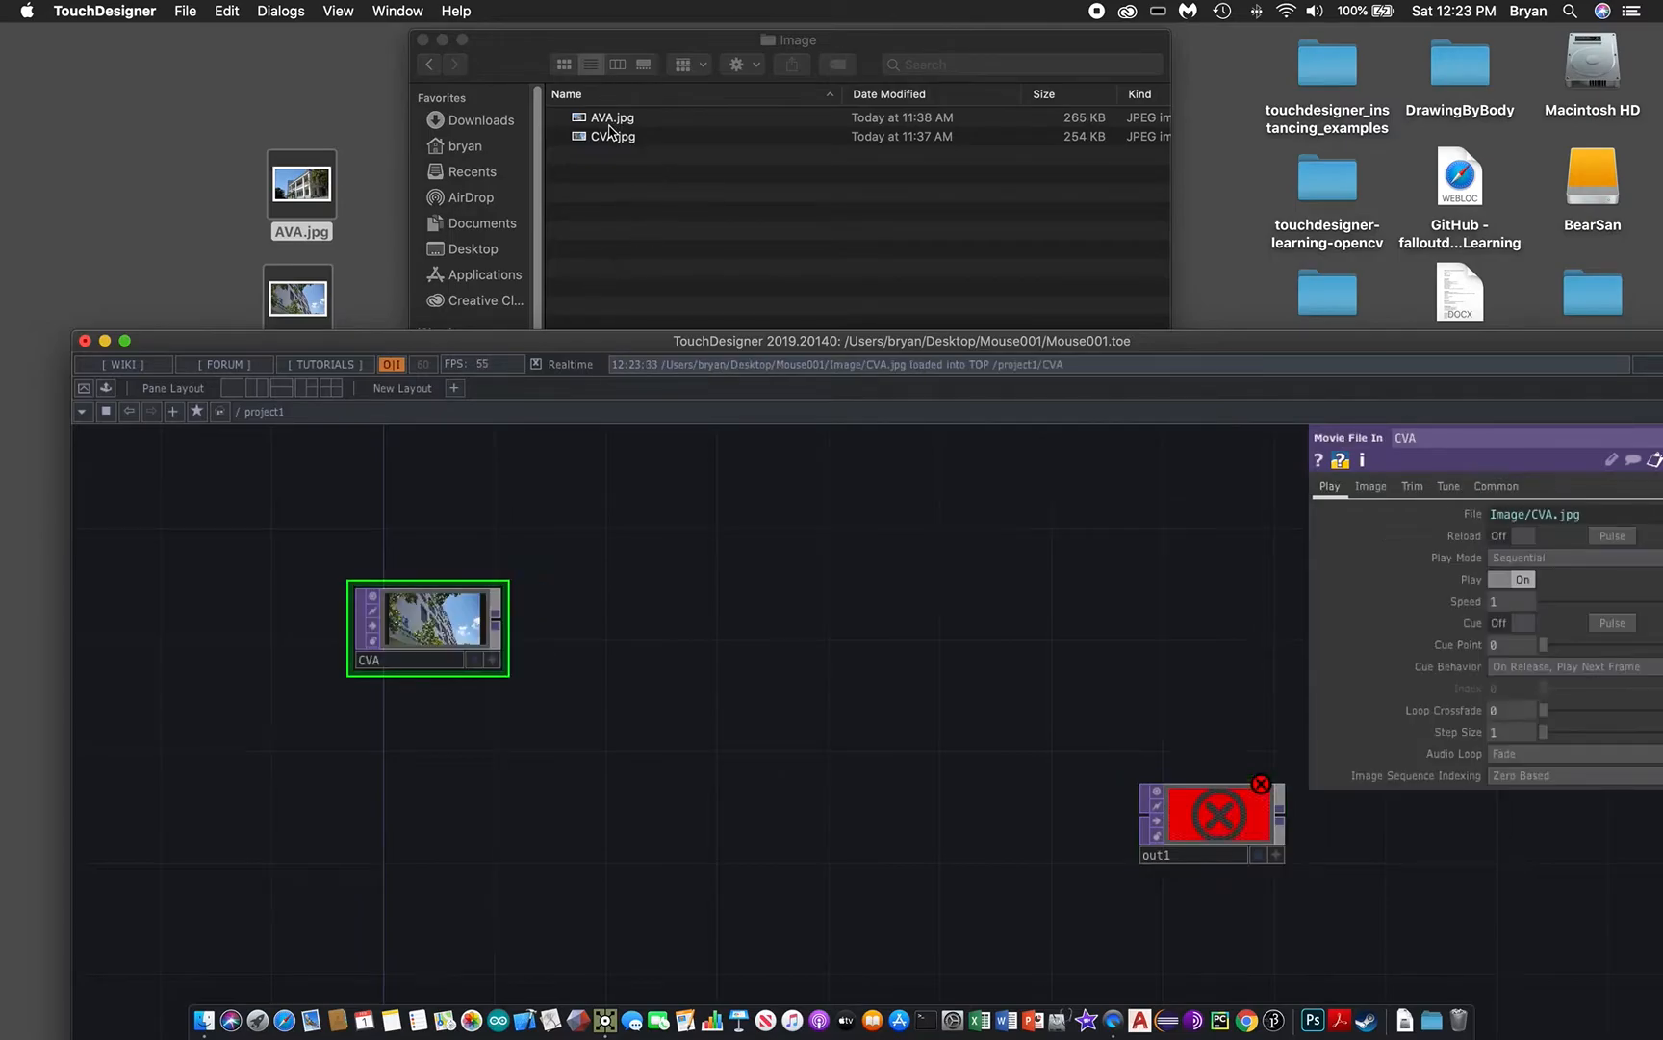
mouse_move(445, 791)
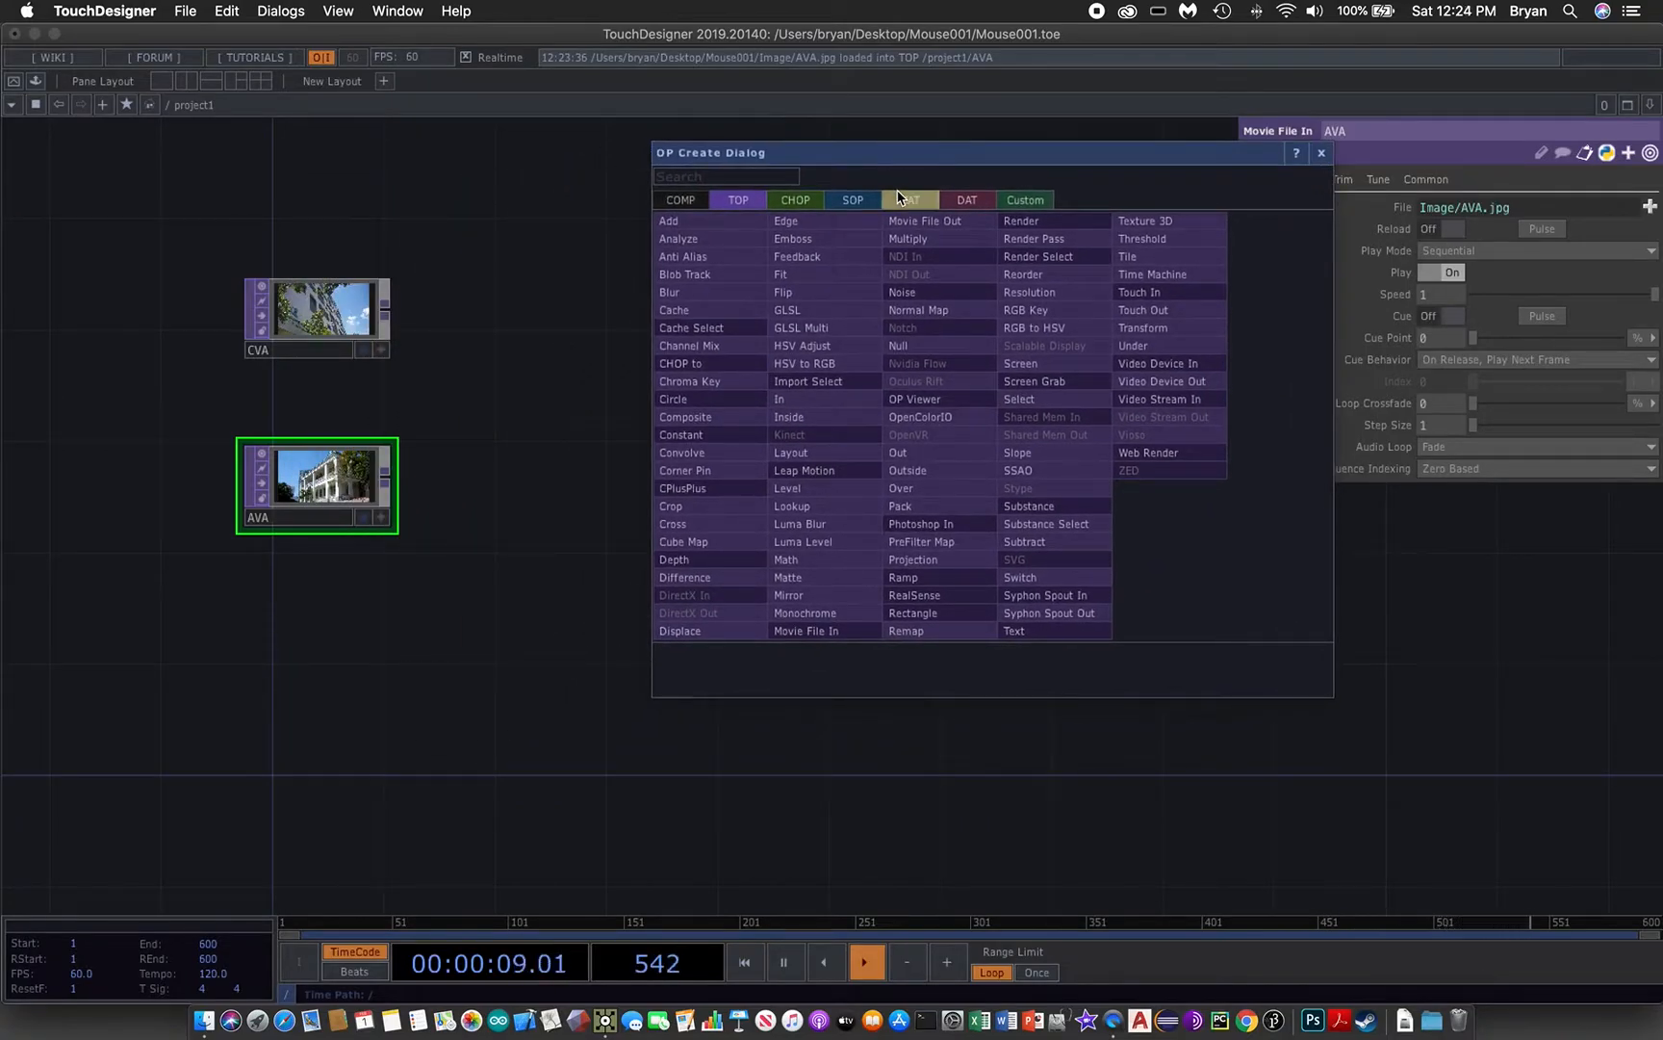
- Add a Cross TOP blending CVA and AVA, wire it into out1, and return to root
click(740, 200)
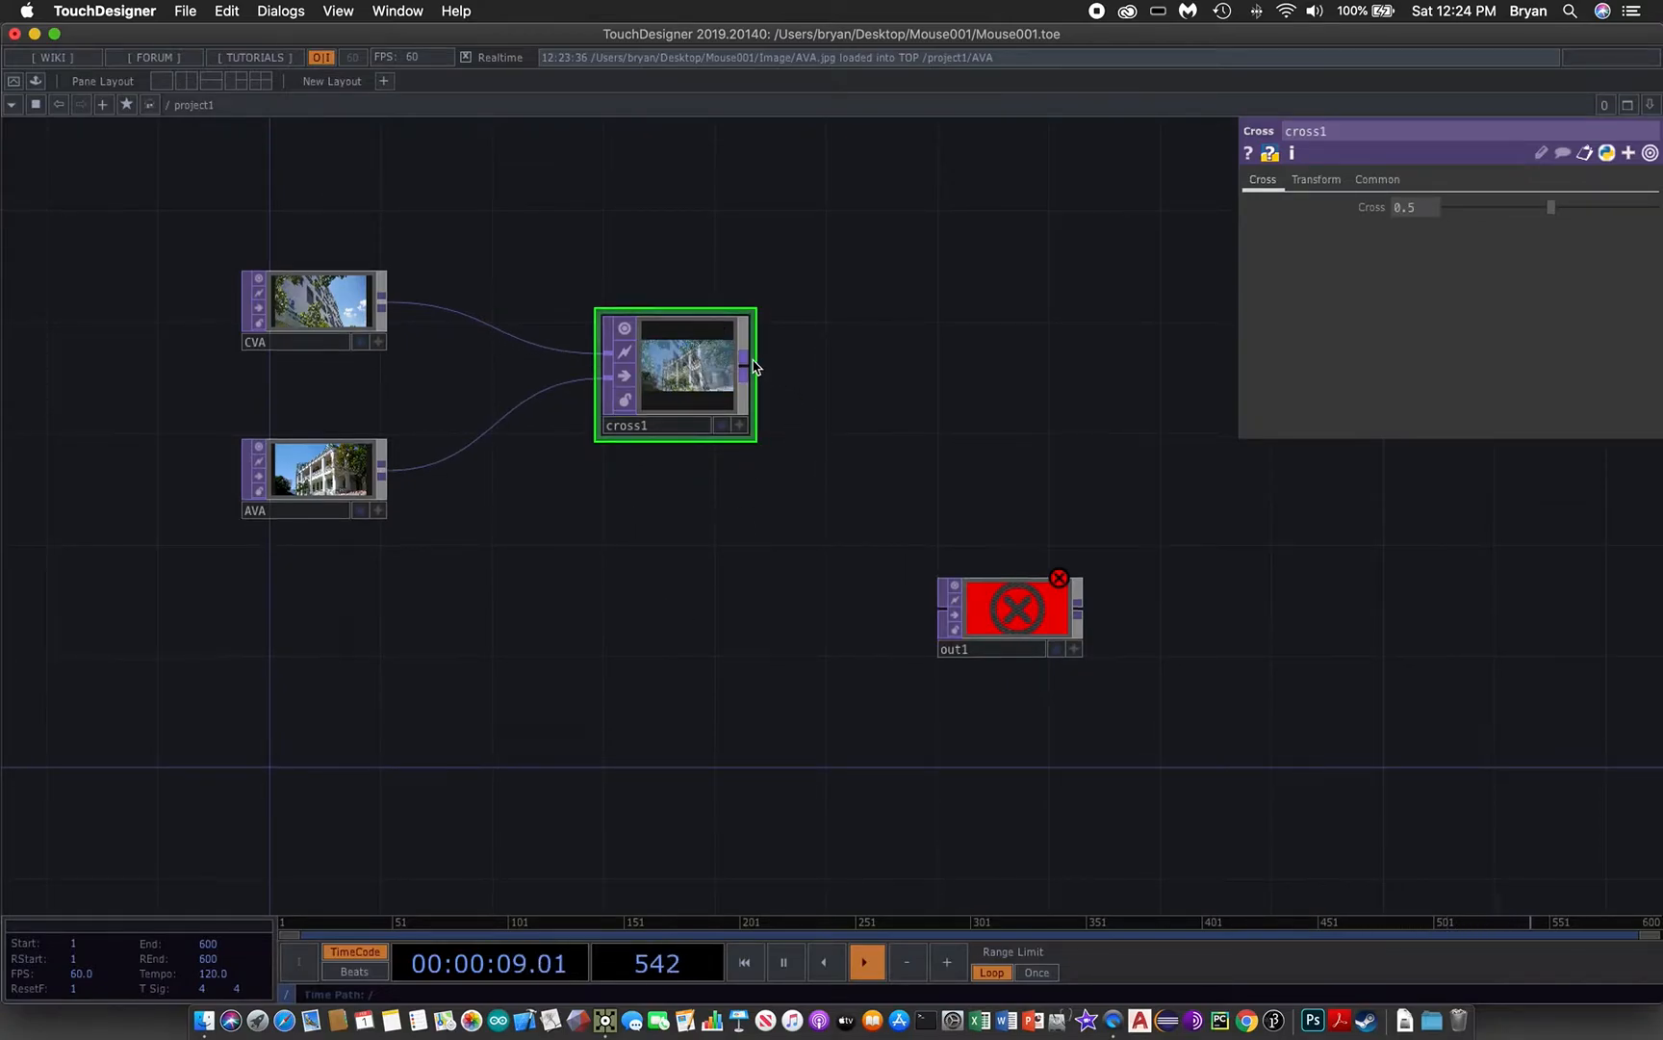
drag(745, 368, 895, 574)
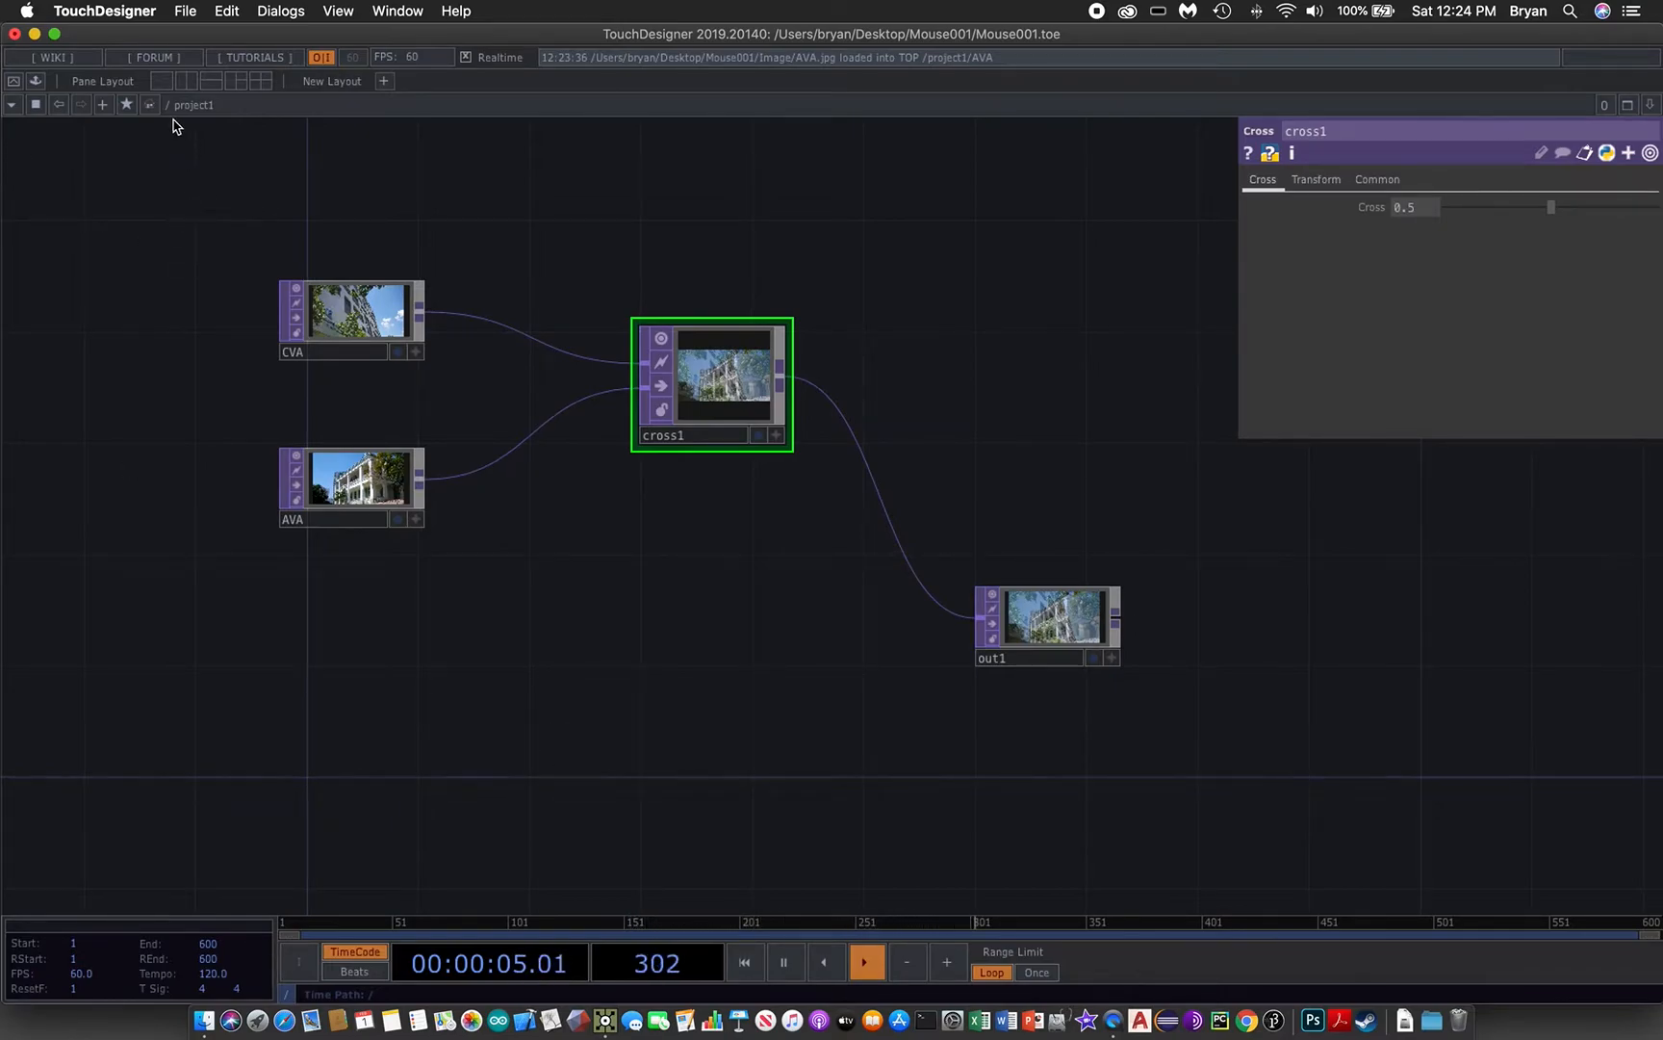
click(167, 104)
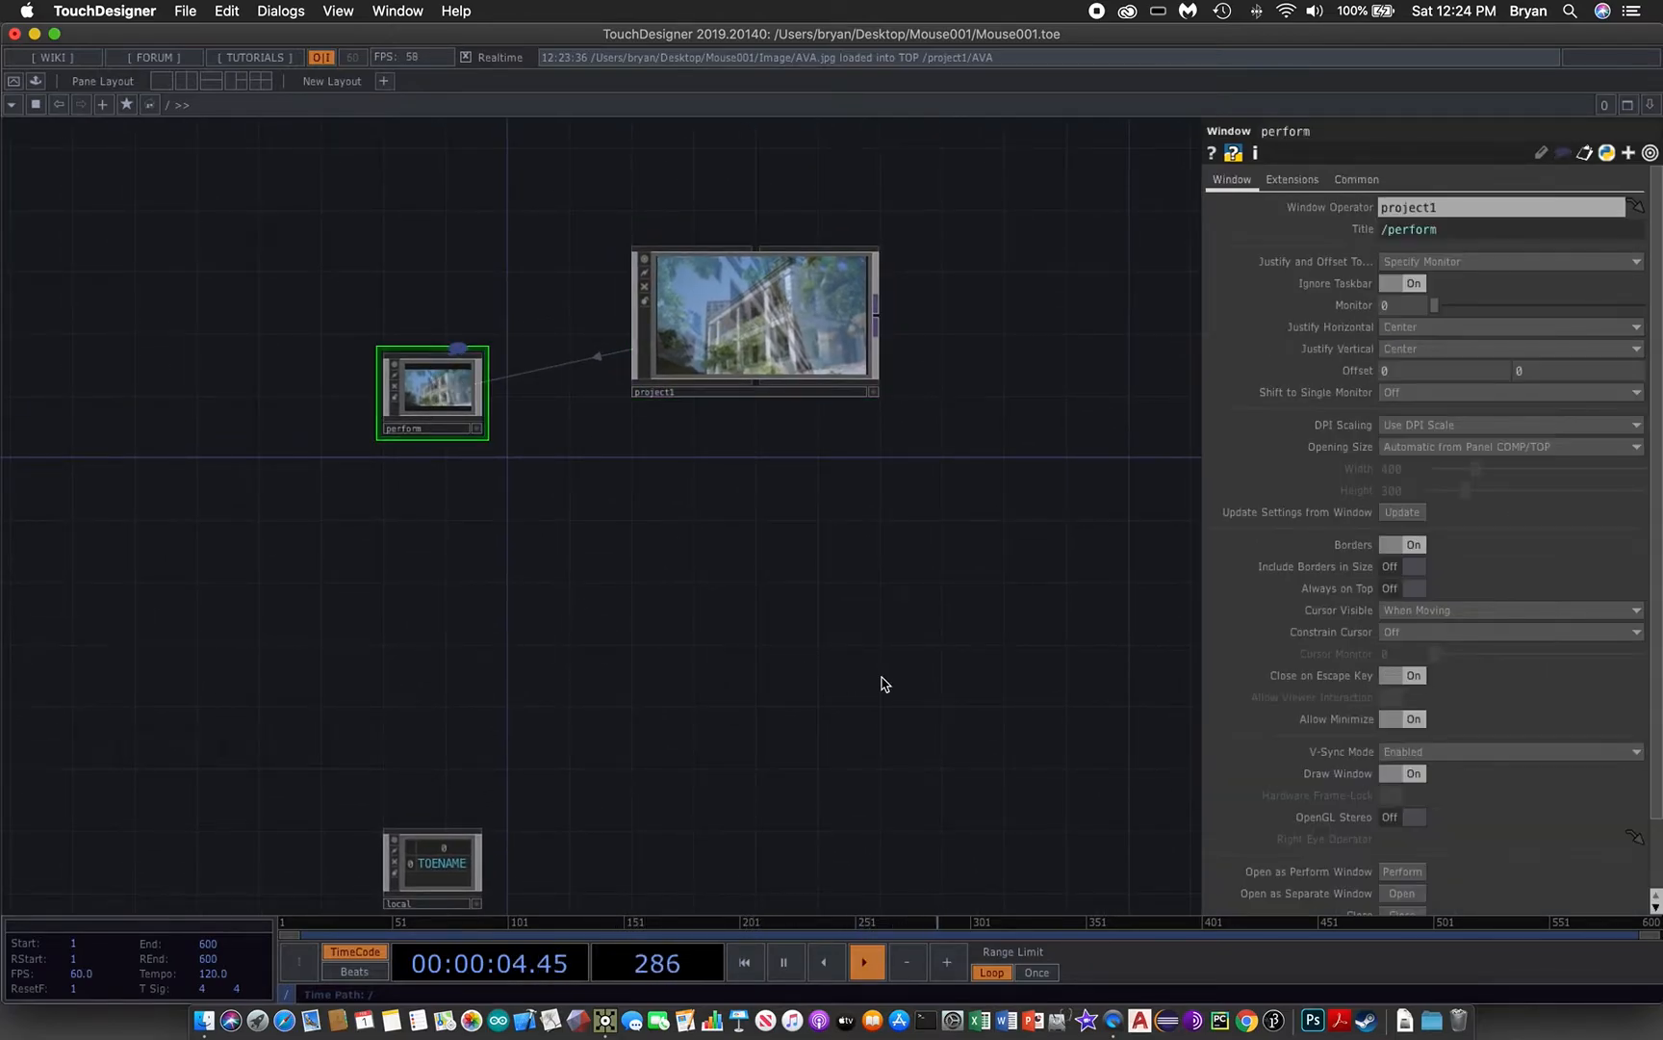
- Set the perform window's opening size to Fill and switch its borders on
click(1505, 445)
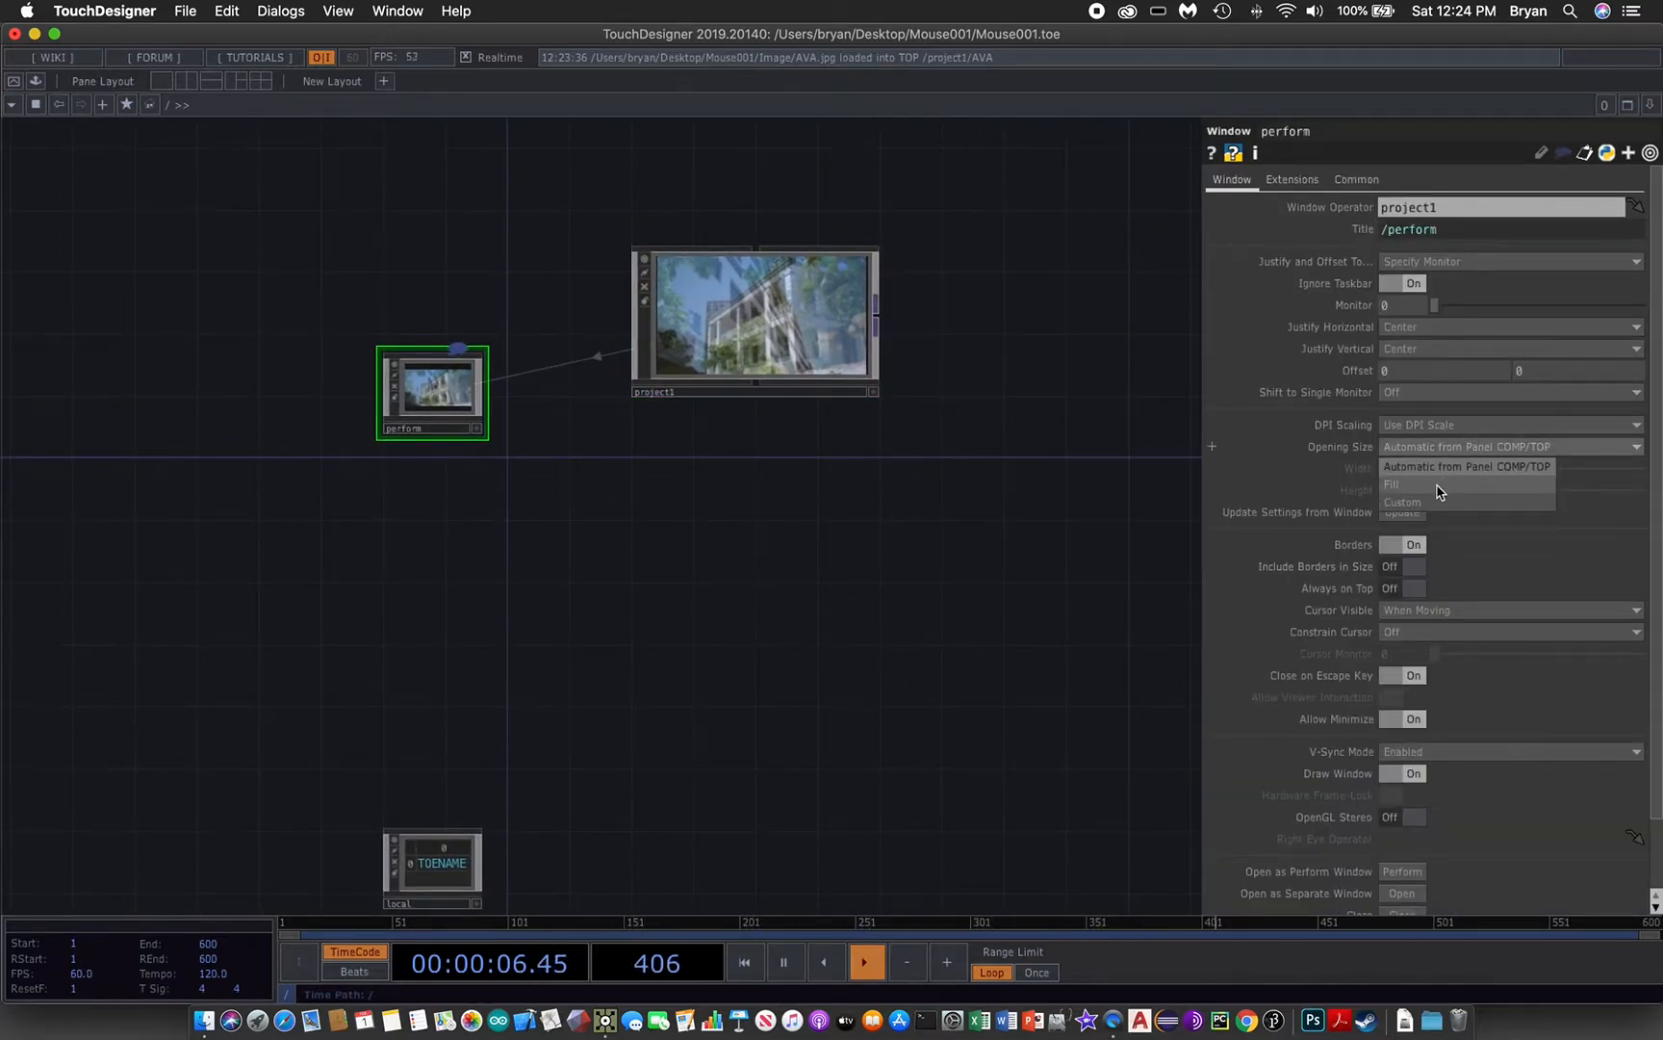
click(1392, 484)
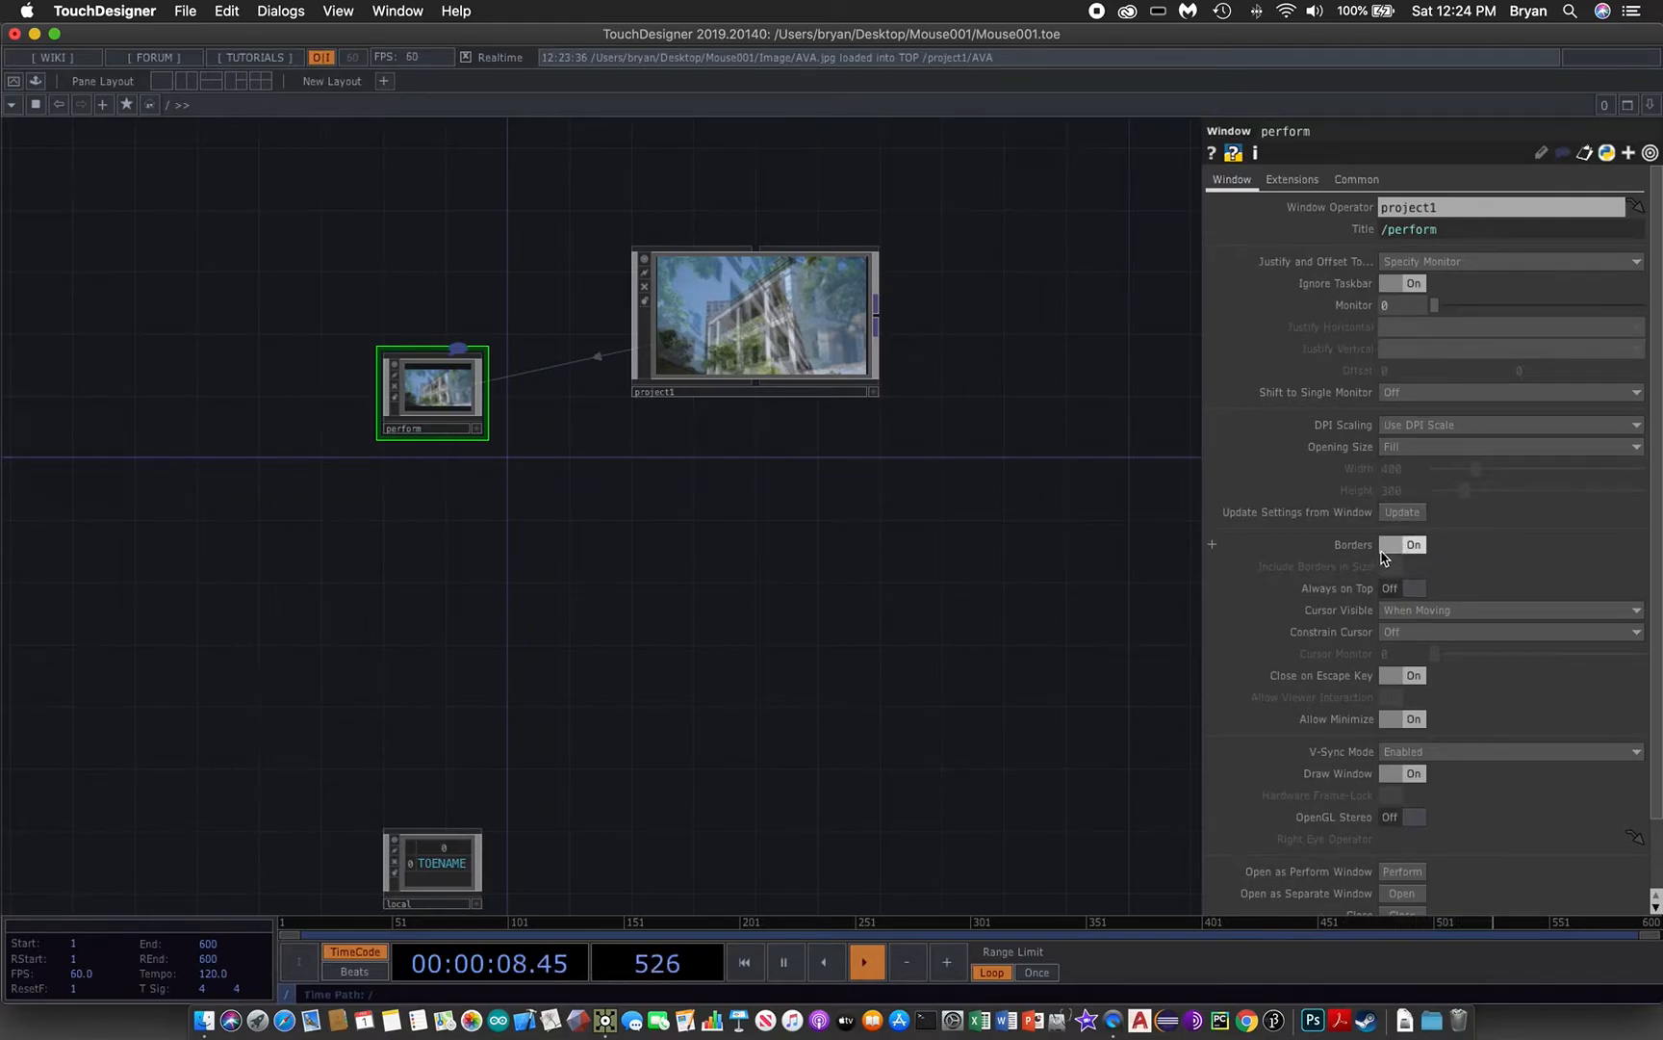
click(1409, 545)
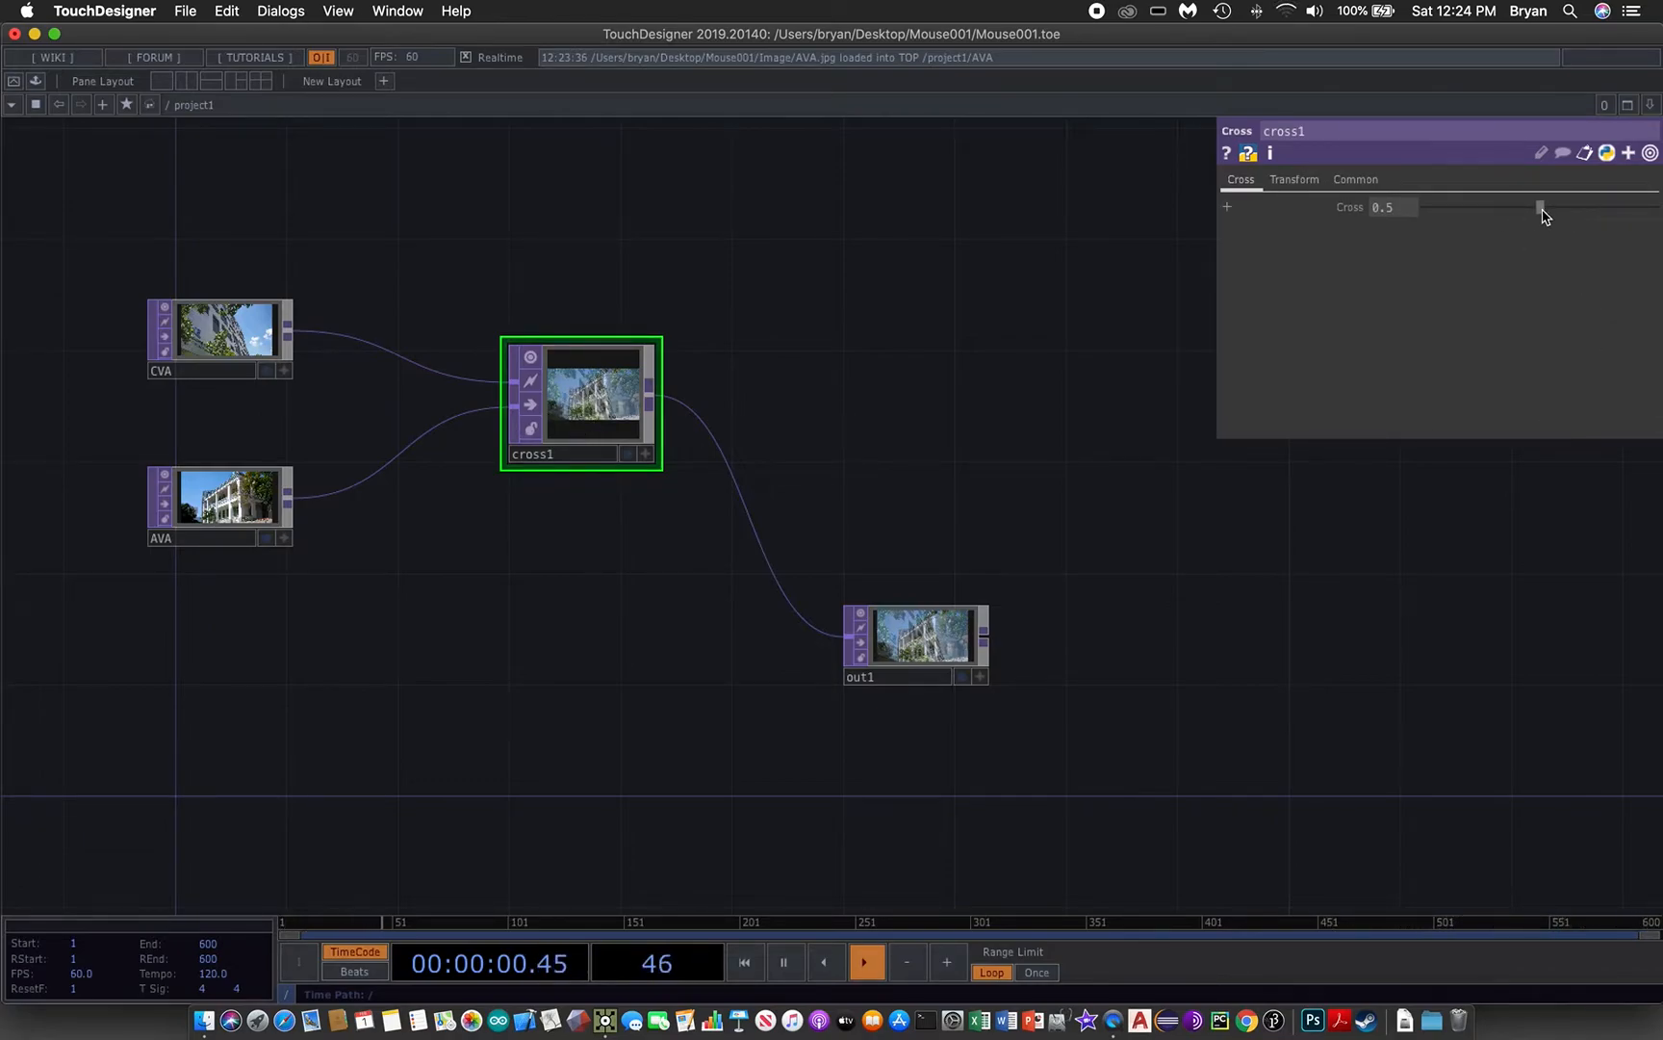
- Scrub cross1's Cross value between CVA and AVA, leaving it around 0.543
drag(1540, 206, 1468, 206)
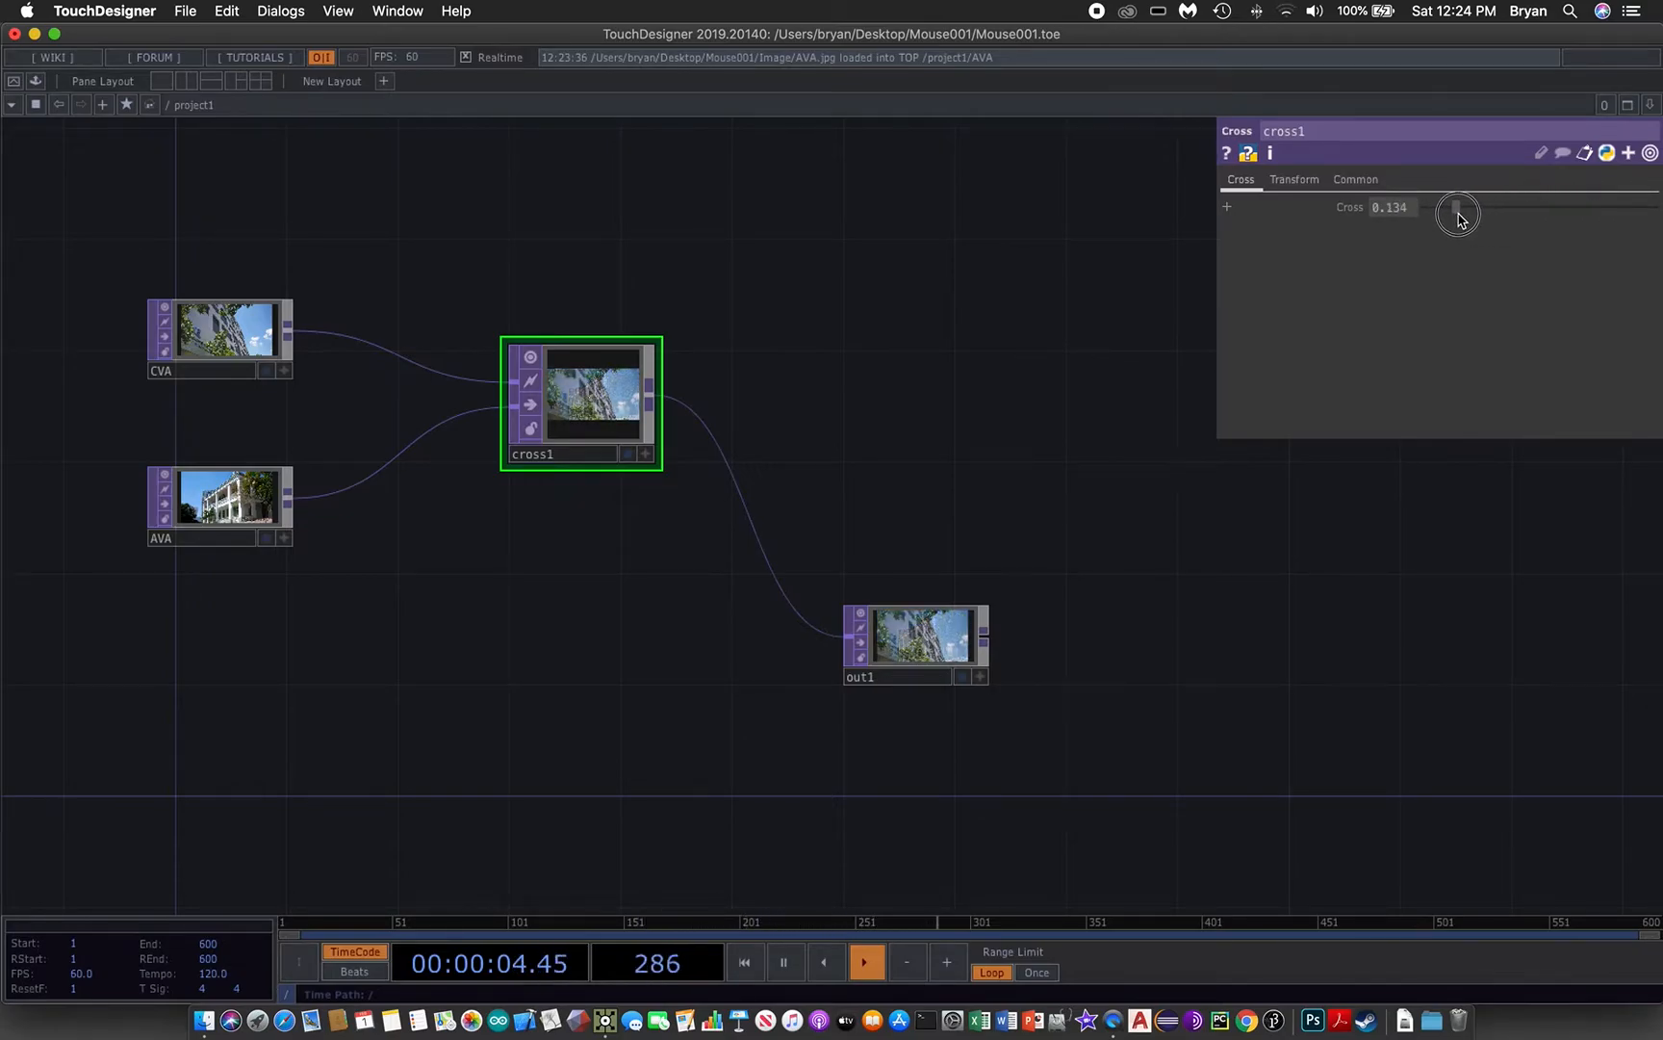
drag(1458, 206, 1496, 206)
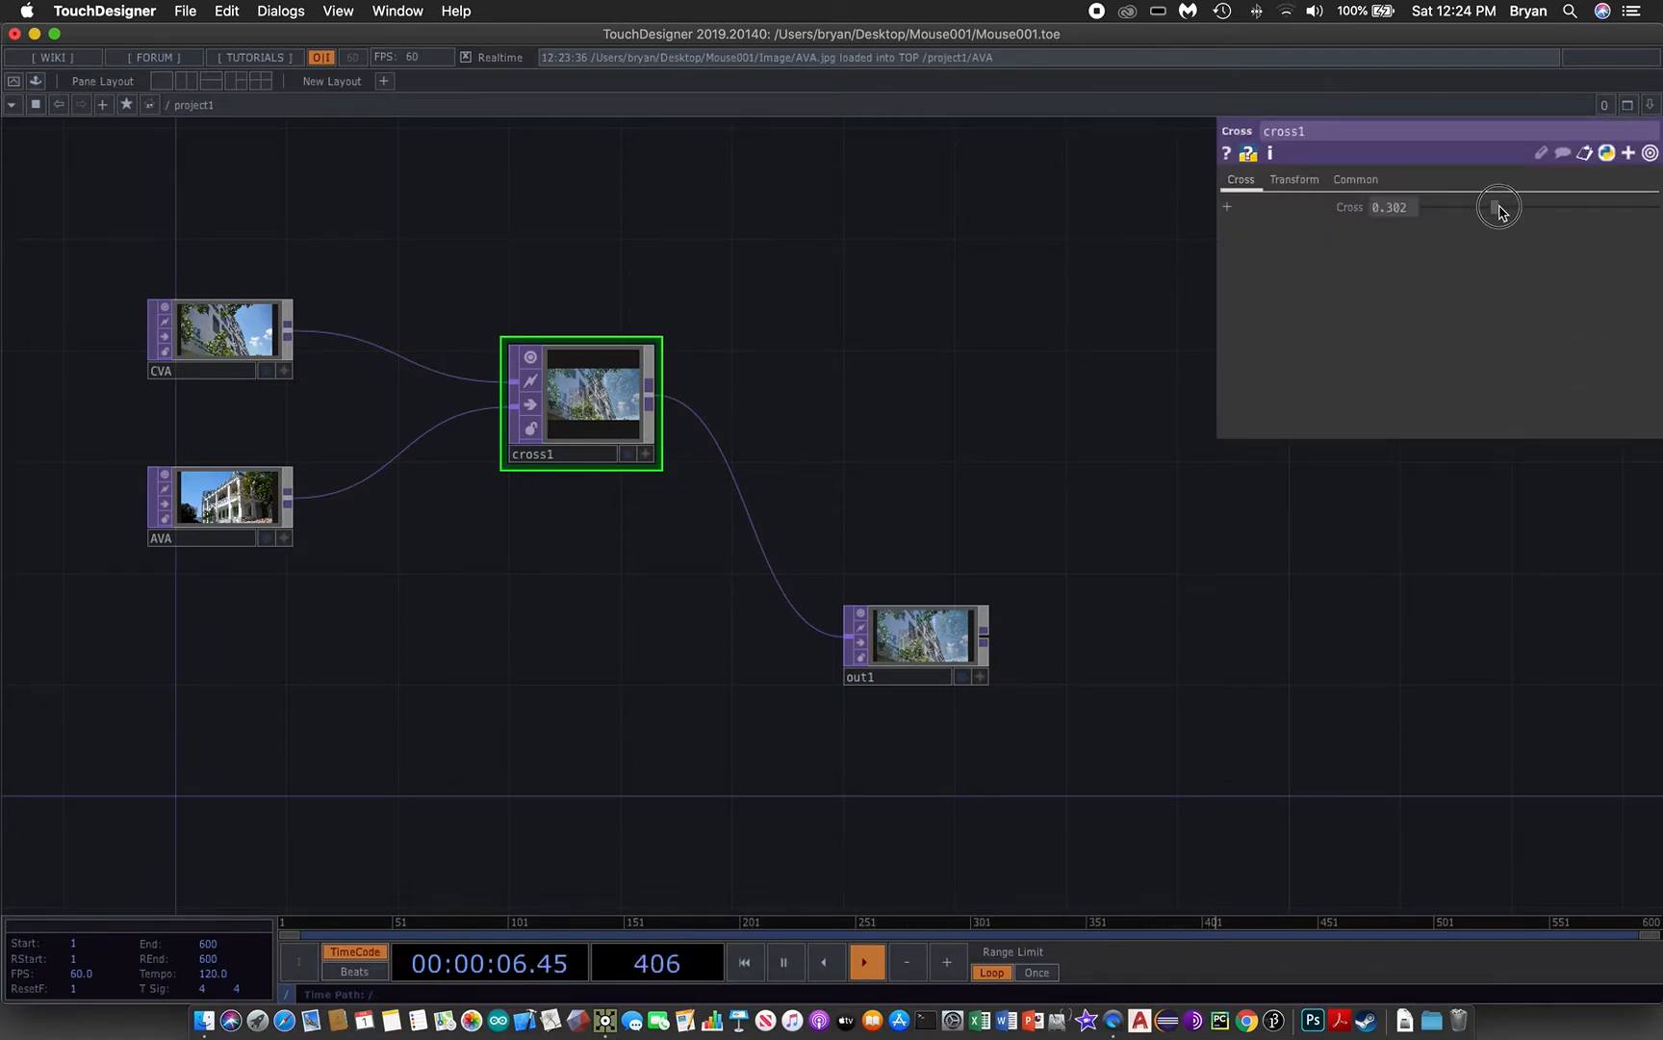
drag(1500, 208, 1525, 208)
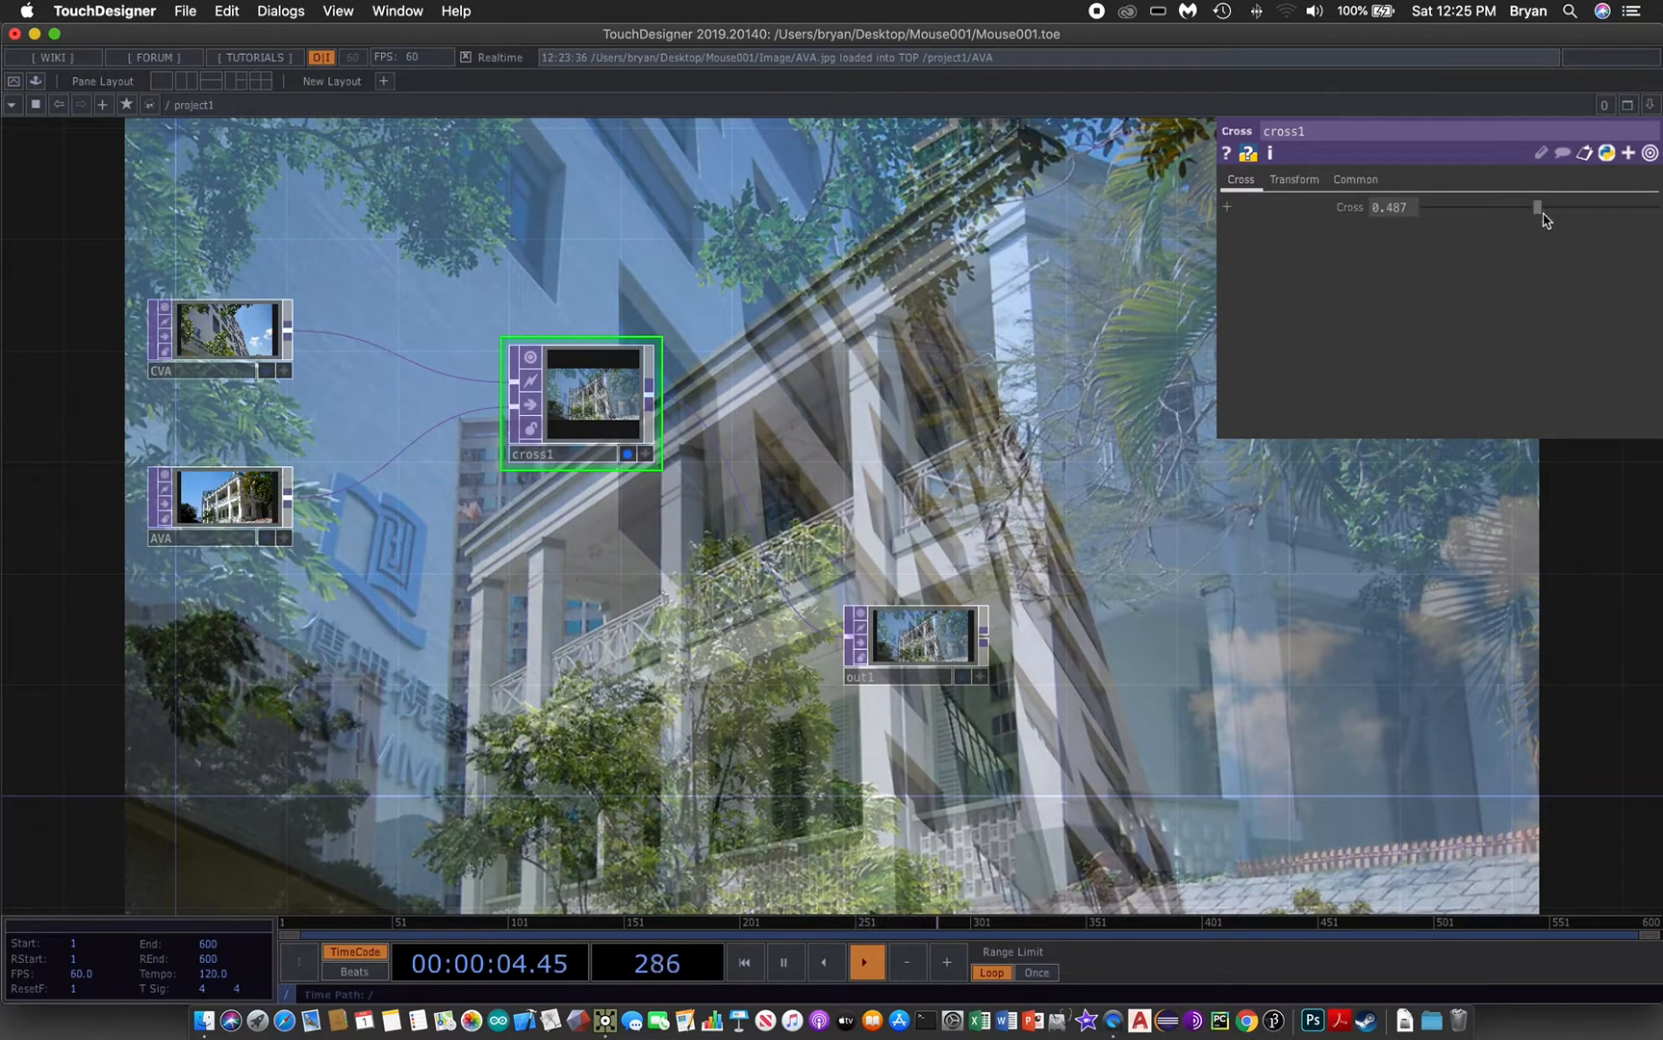
drag(1536, 206, 1559, 221)
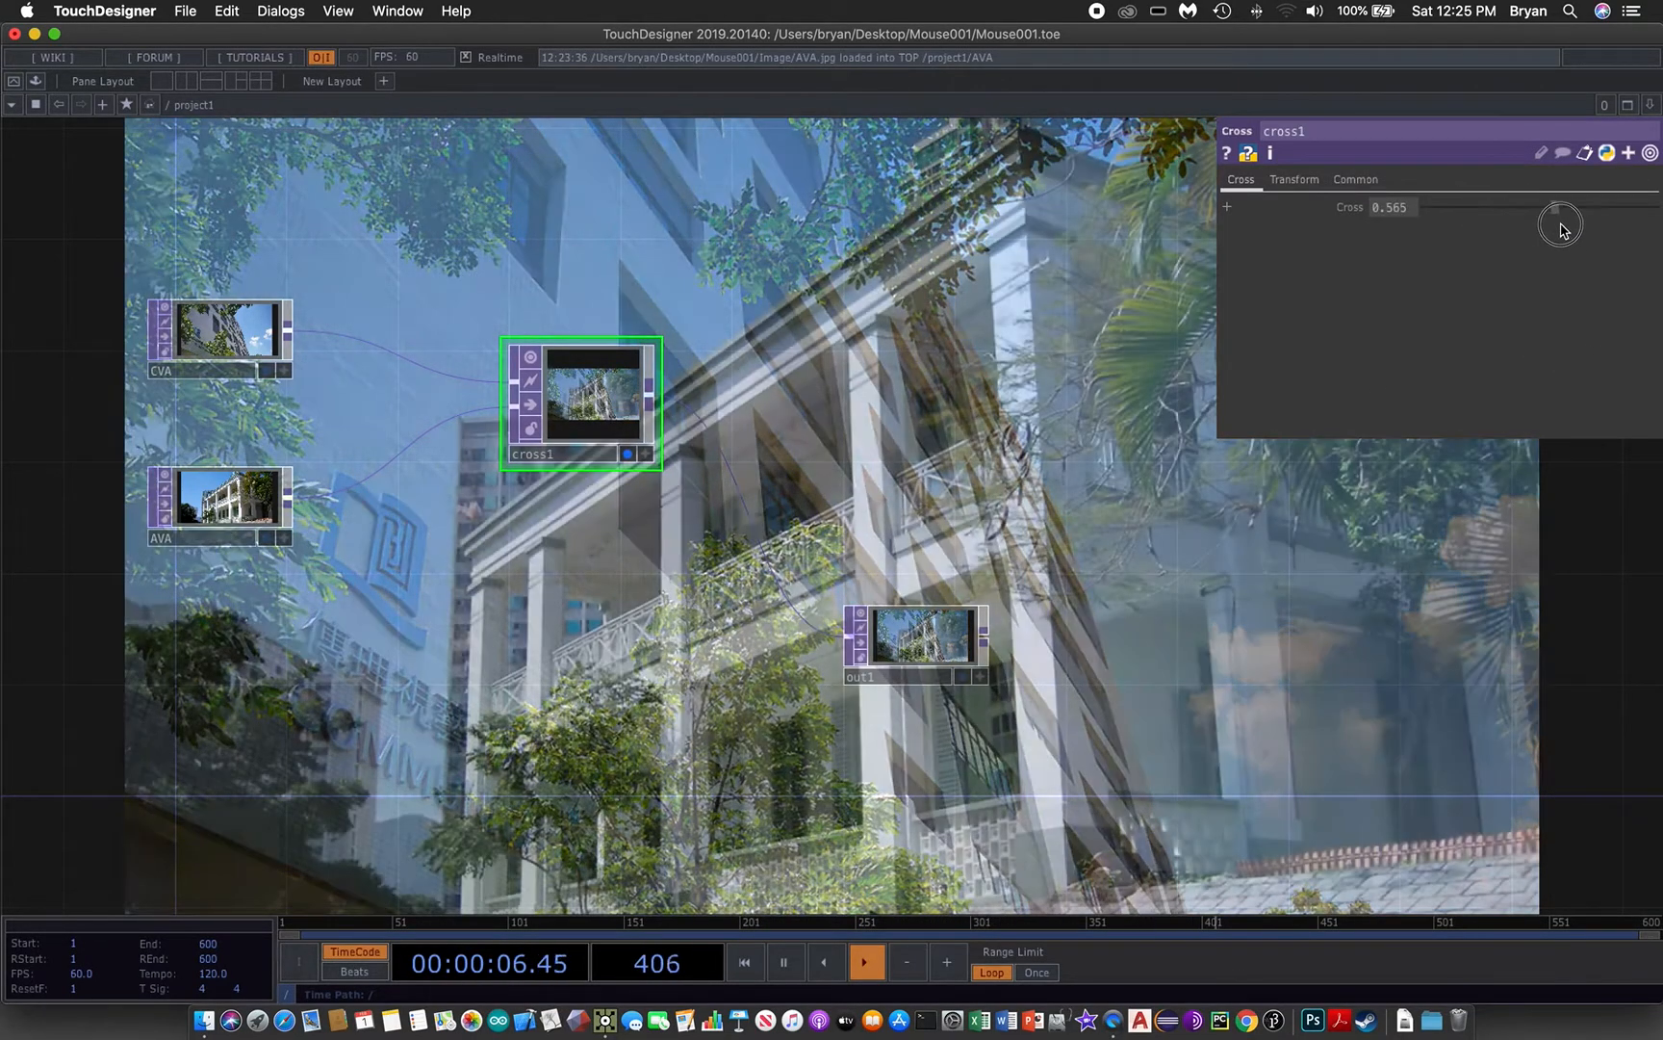
drag(1561, 202, 1629, 202)
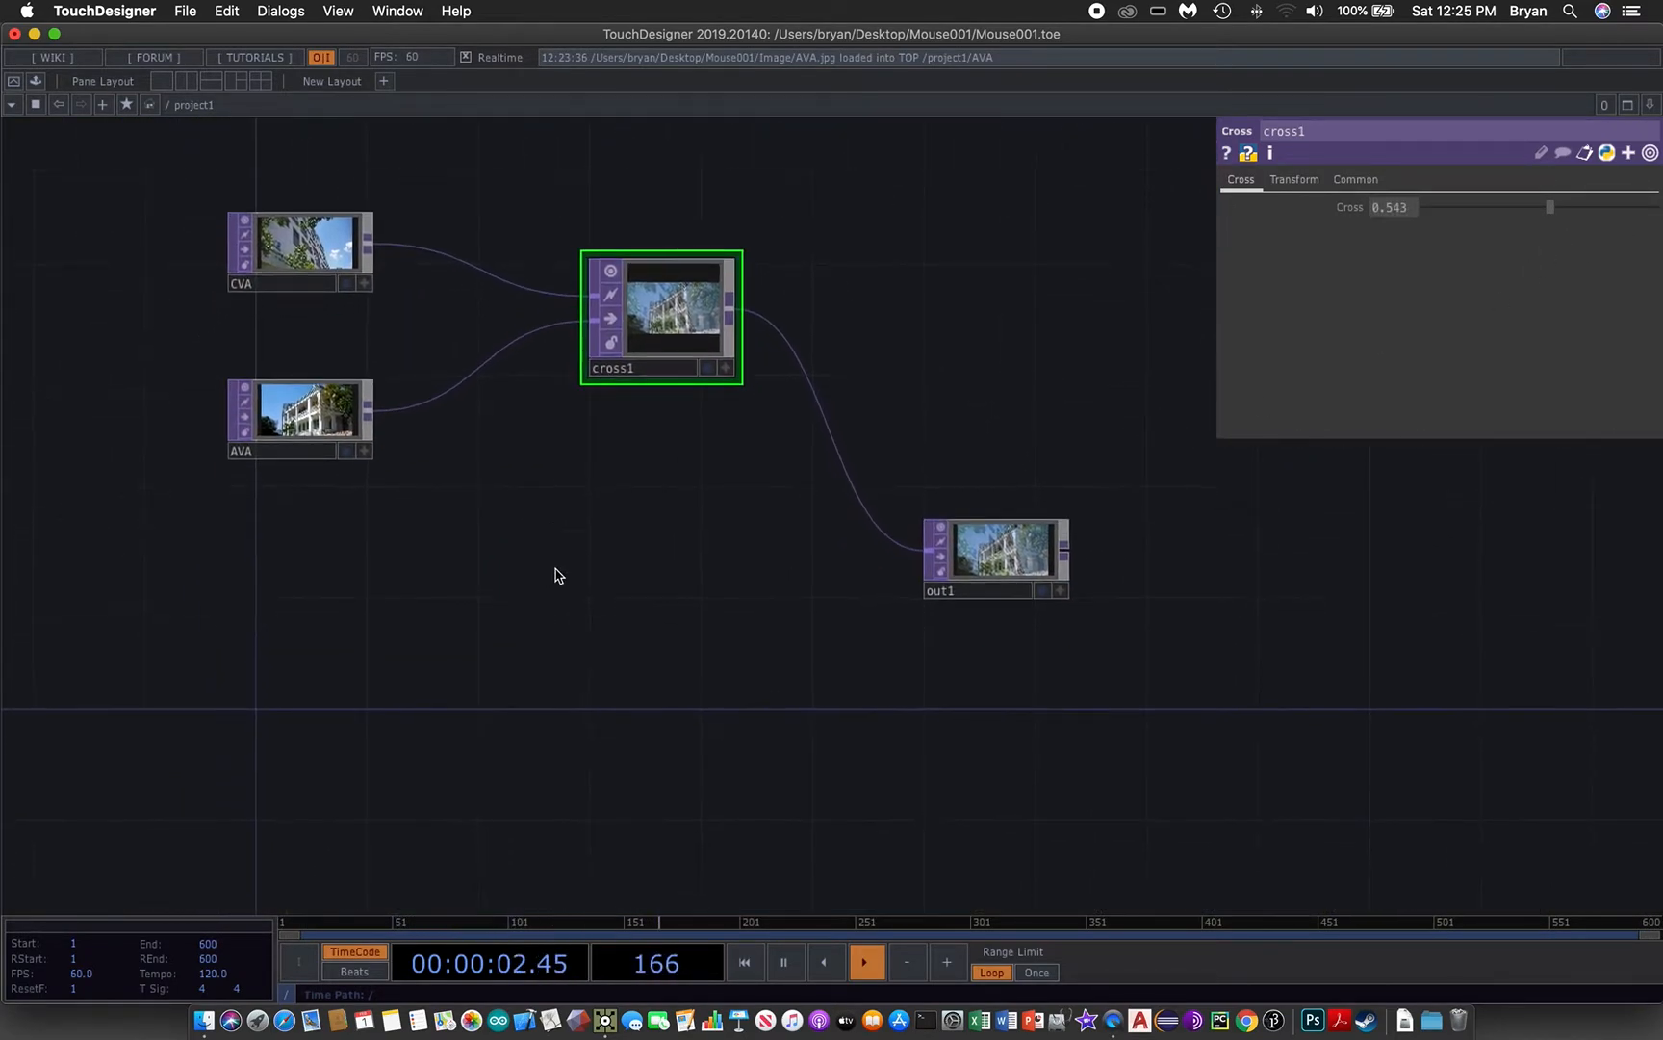
- Save the project as Mouse001.1.toe, replacing the existing file
click(185, 12)
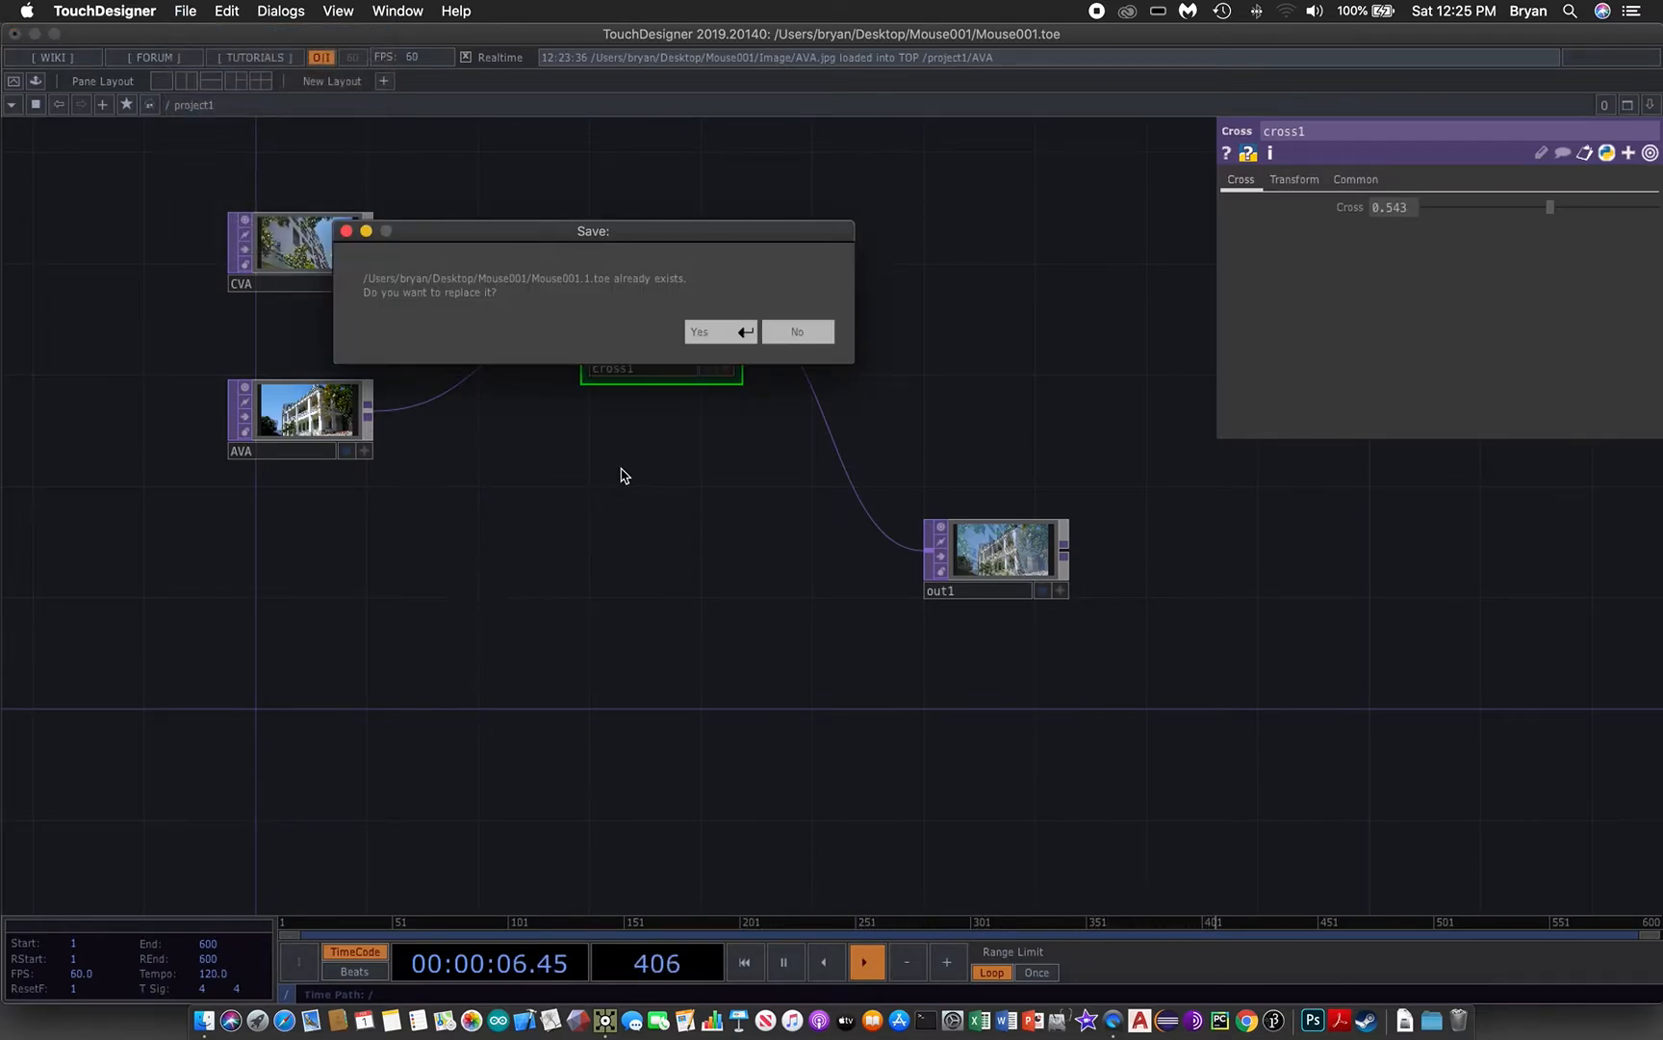
click(699, 331)
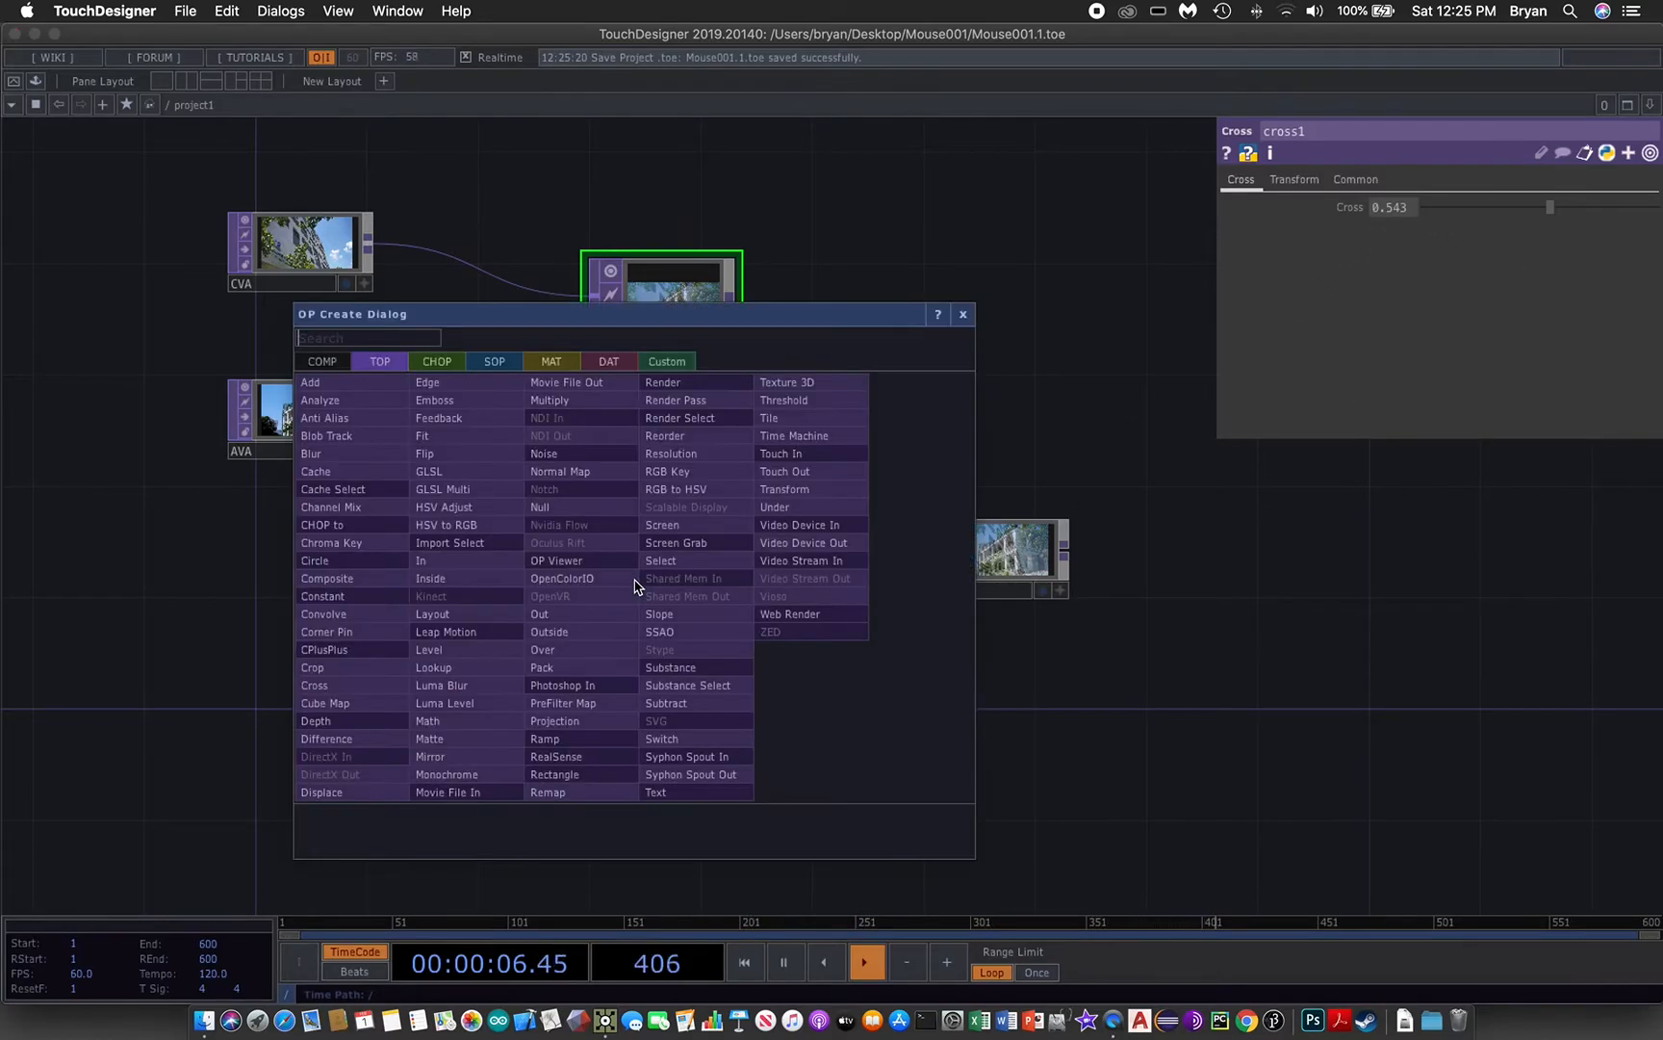
- Add a Mouse In CHOP (mousein1) outputting tx and ty below the photos
click(435, 362)
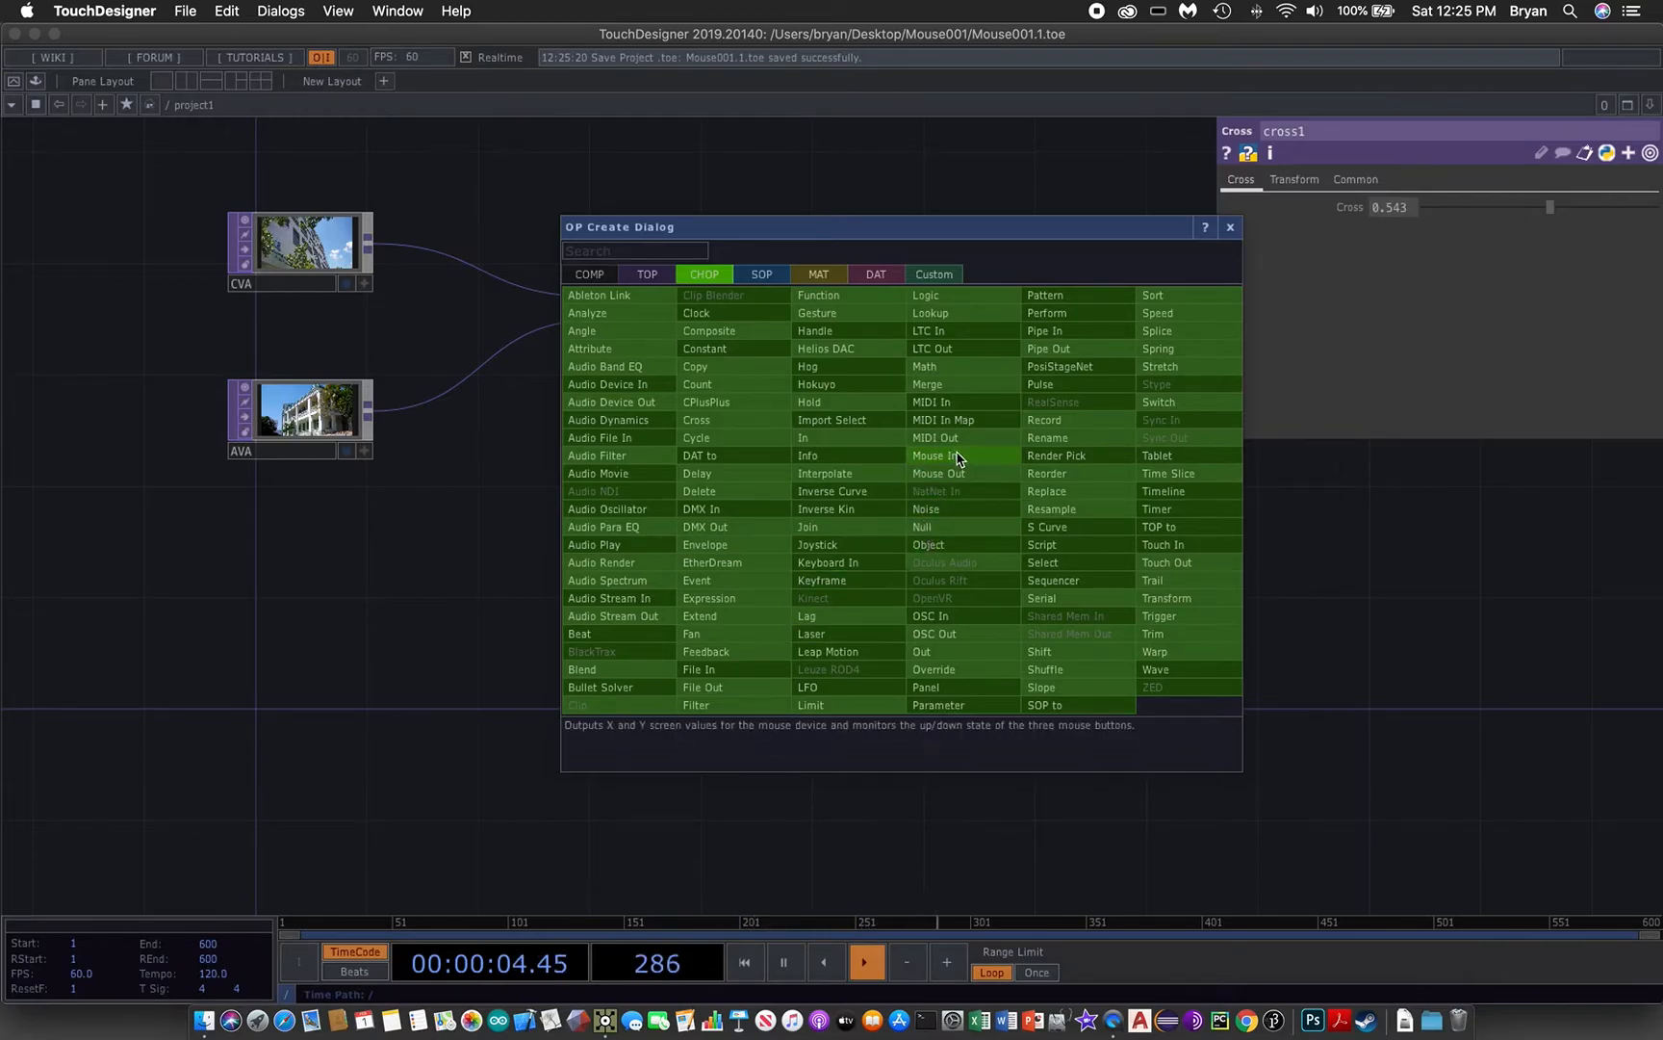
click(697, 419)
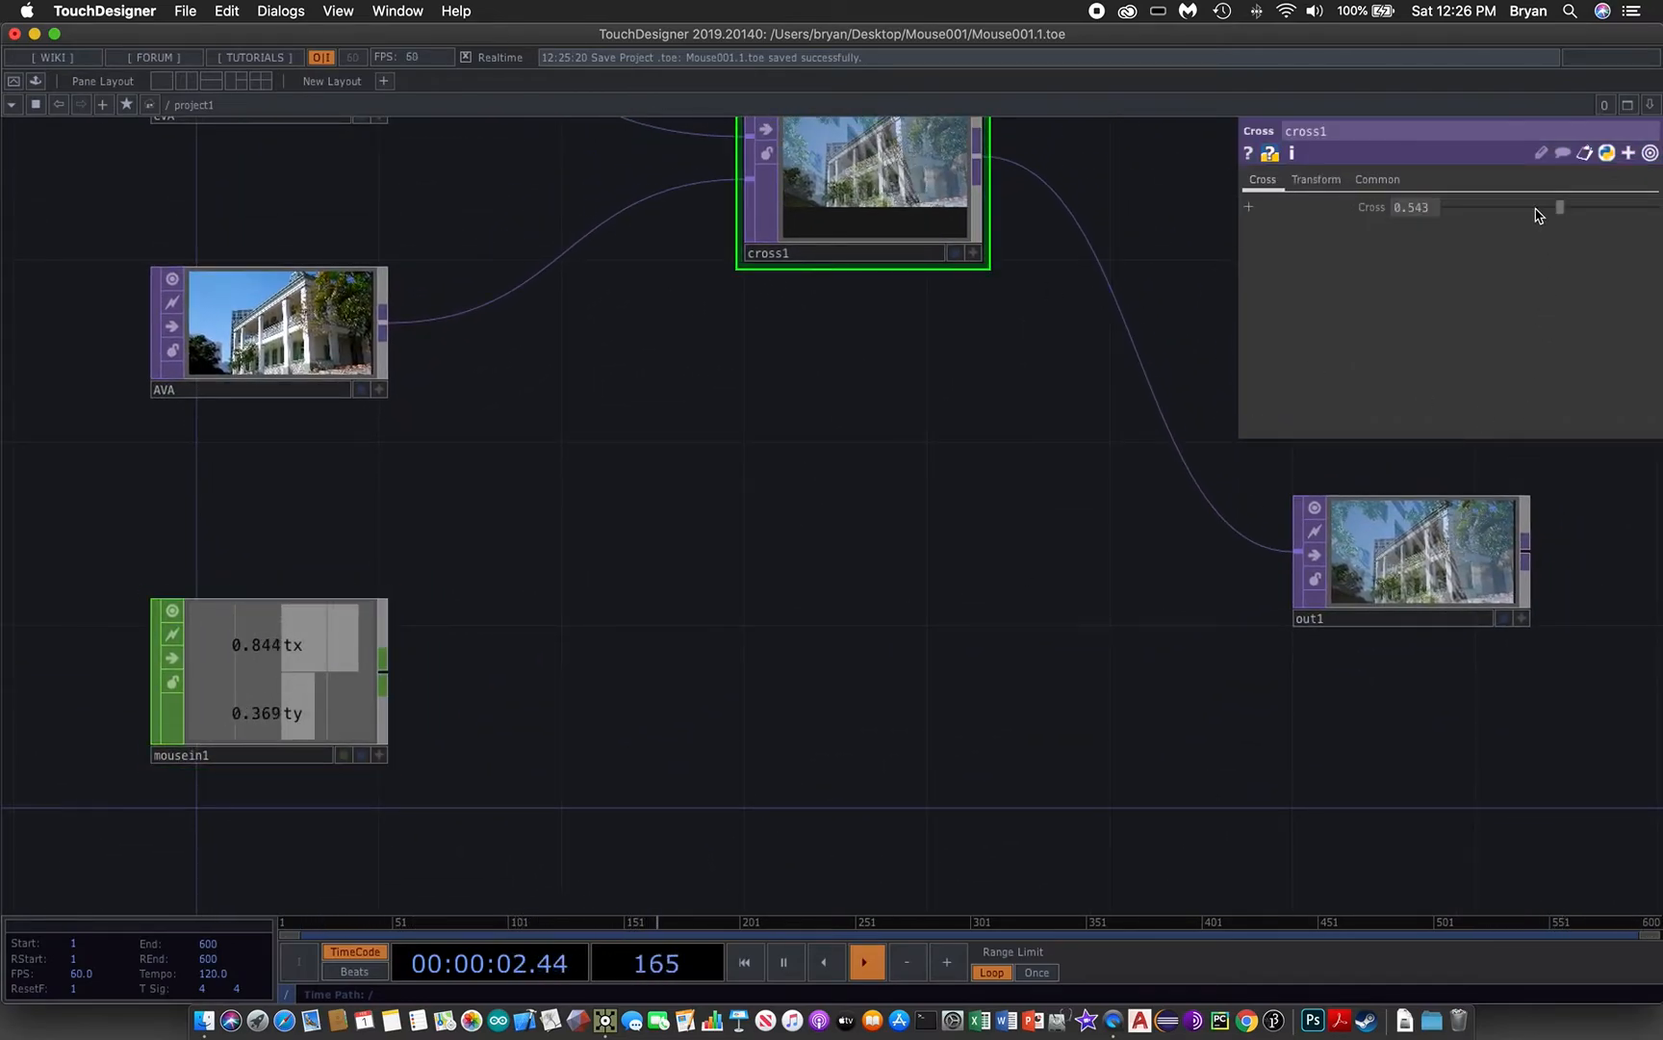
drag(1559, 206, 1432, 206)
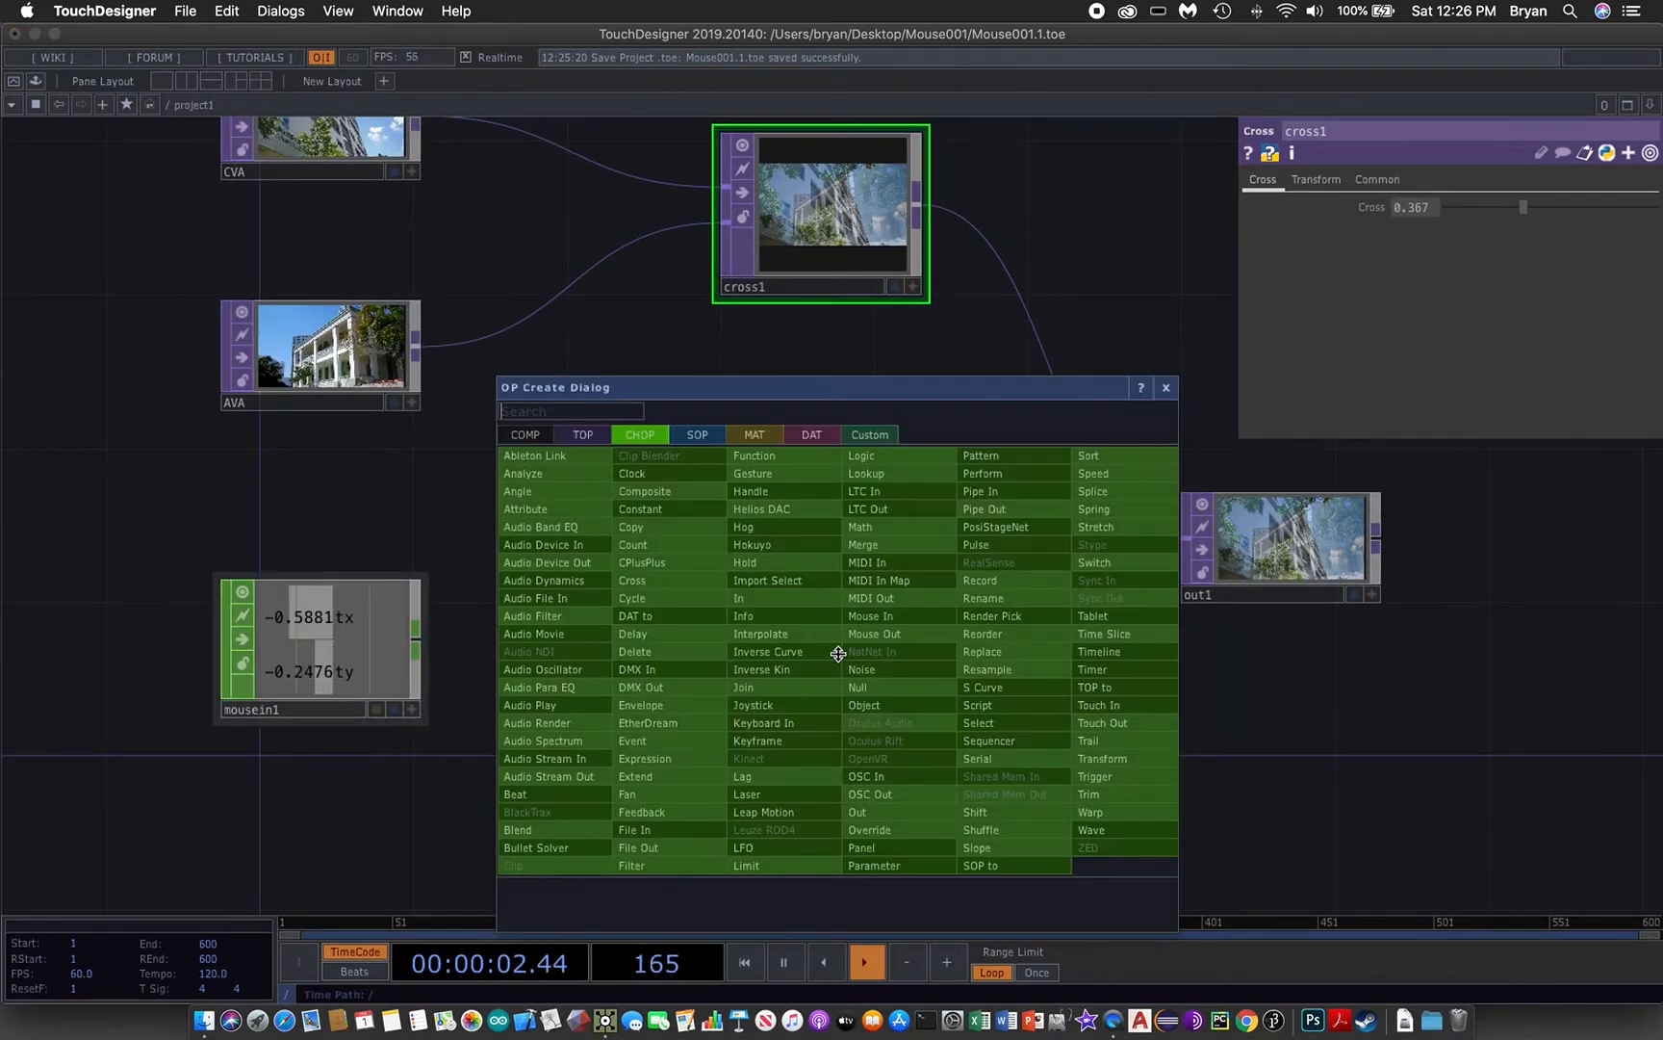
- Wire a Math CHOP after mousein1 and show its Range remapping settings
click(1165, 387)
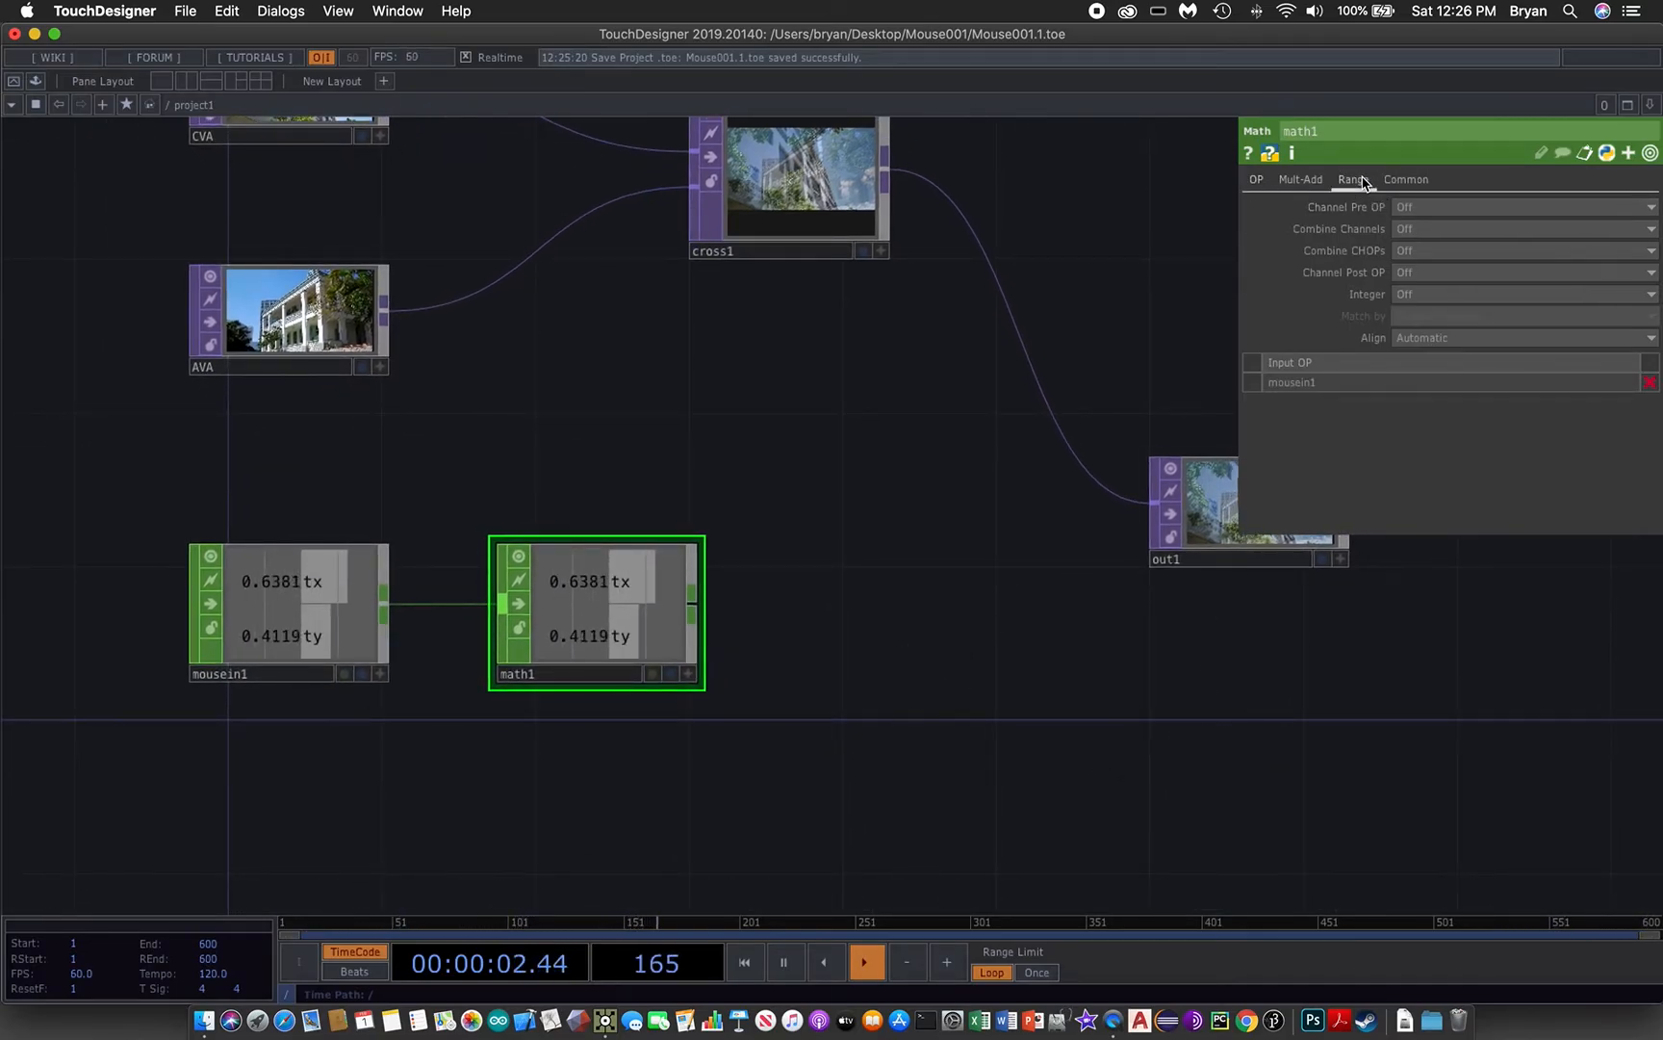
click(1354, 179)
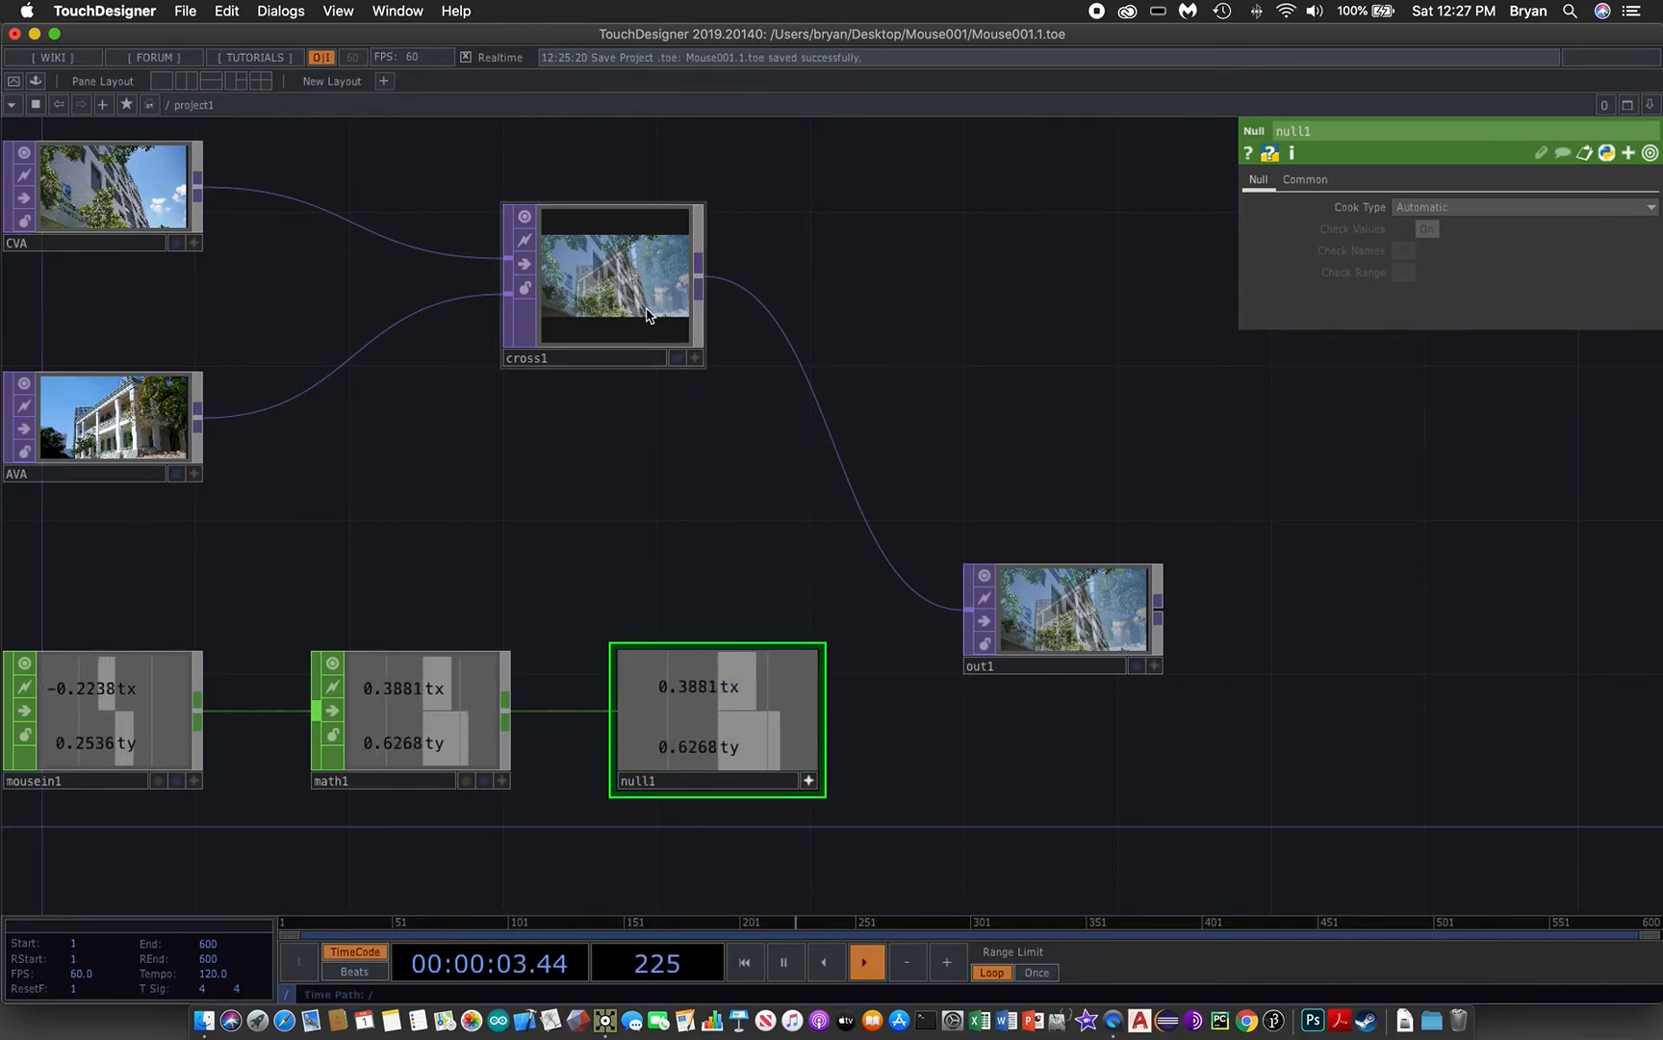
- Export null1's tx channel to cross1's Cross value so the blend follows the mouse
click(616, 277)
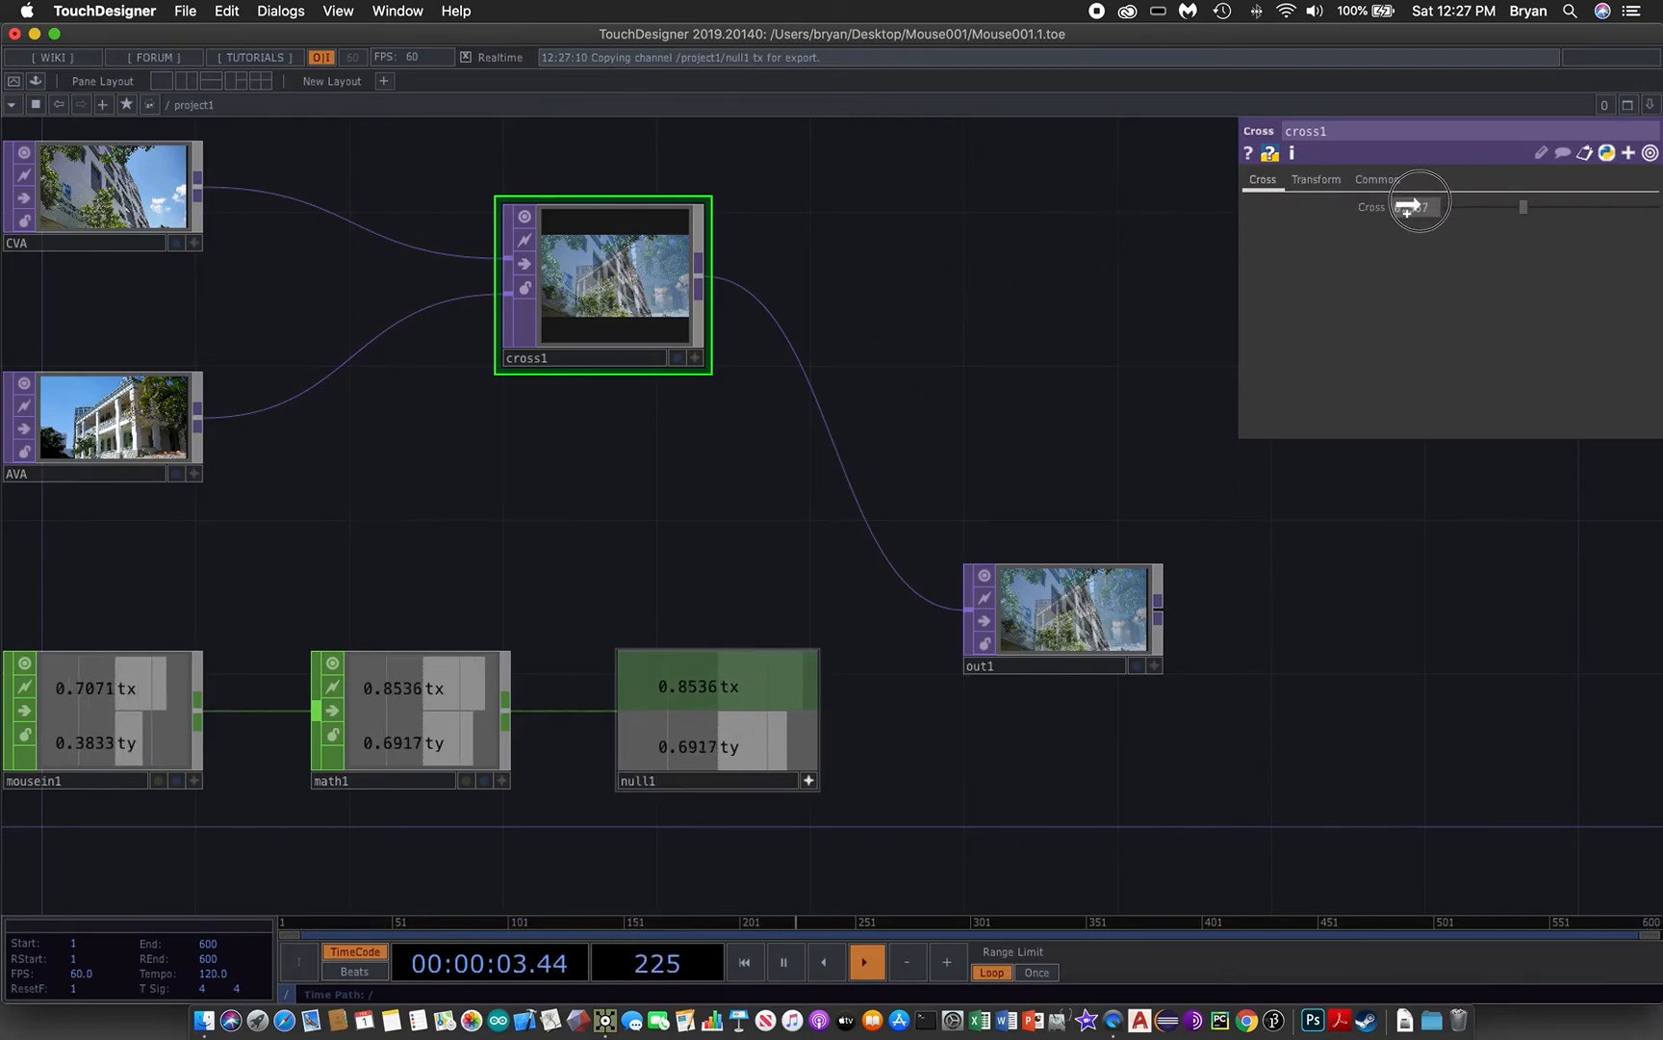
right_click(1419, 206)
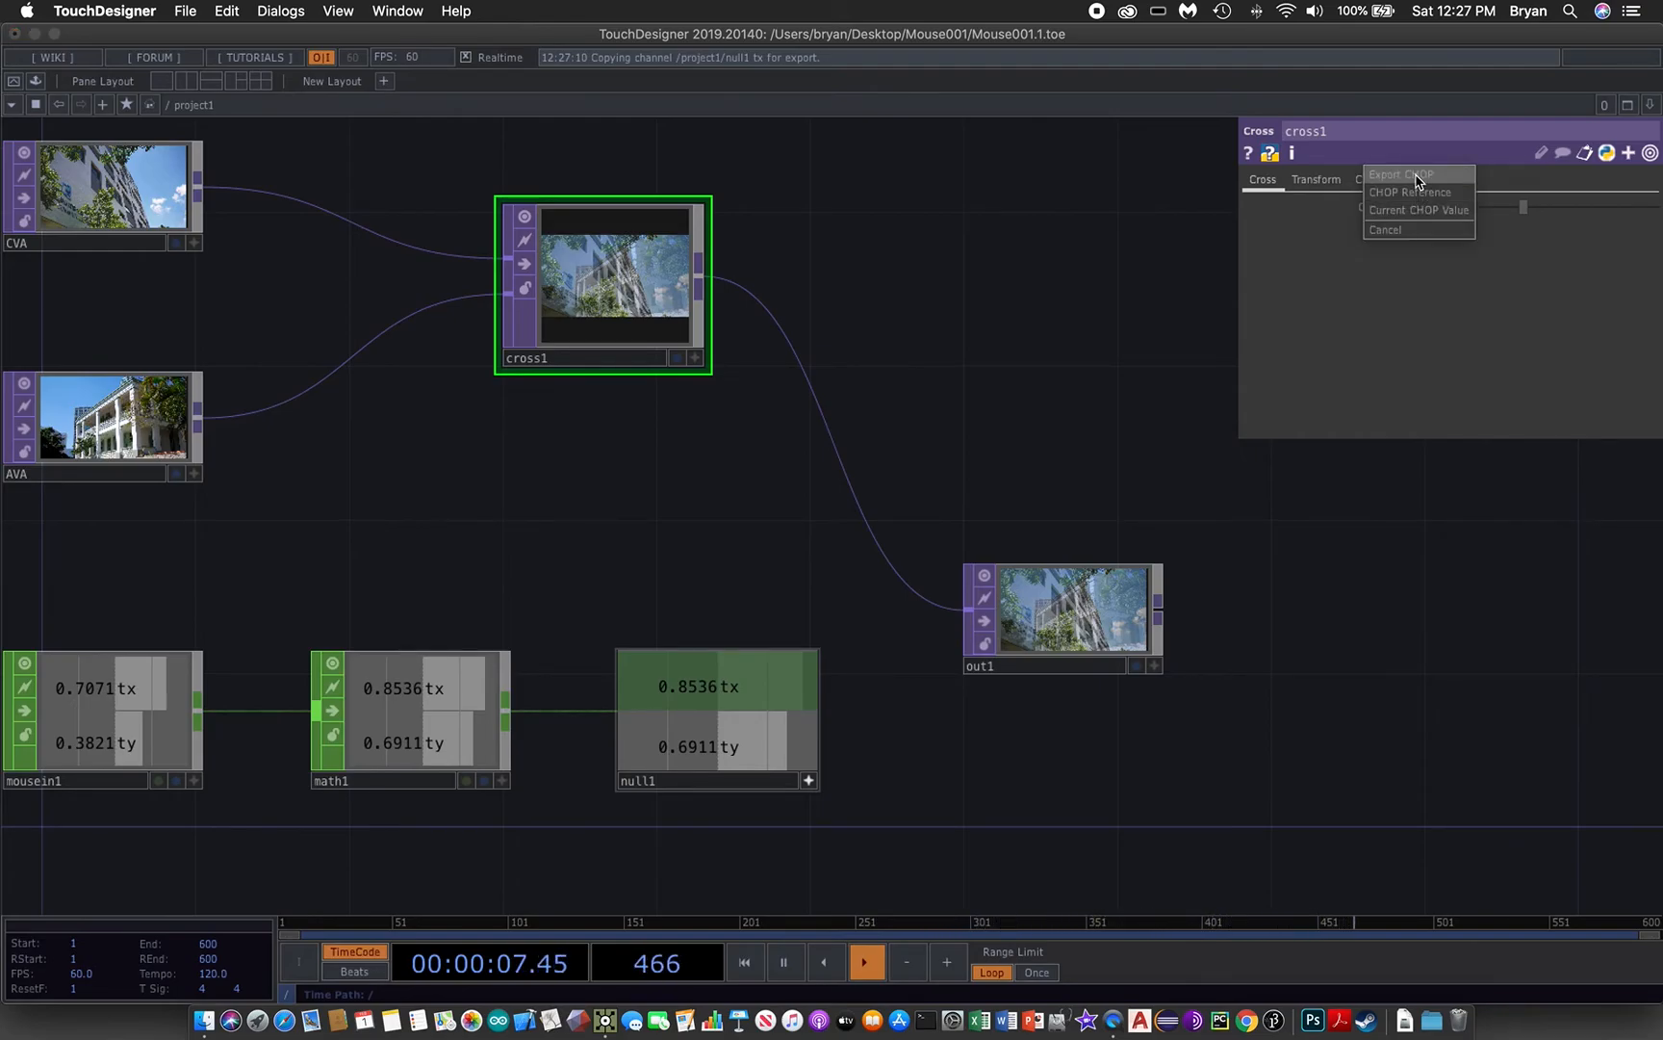
click(1416, 210)
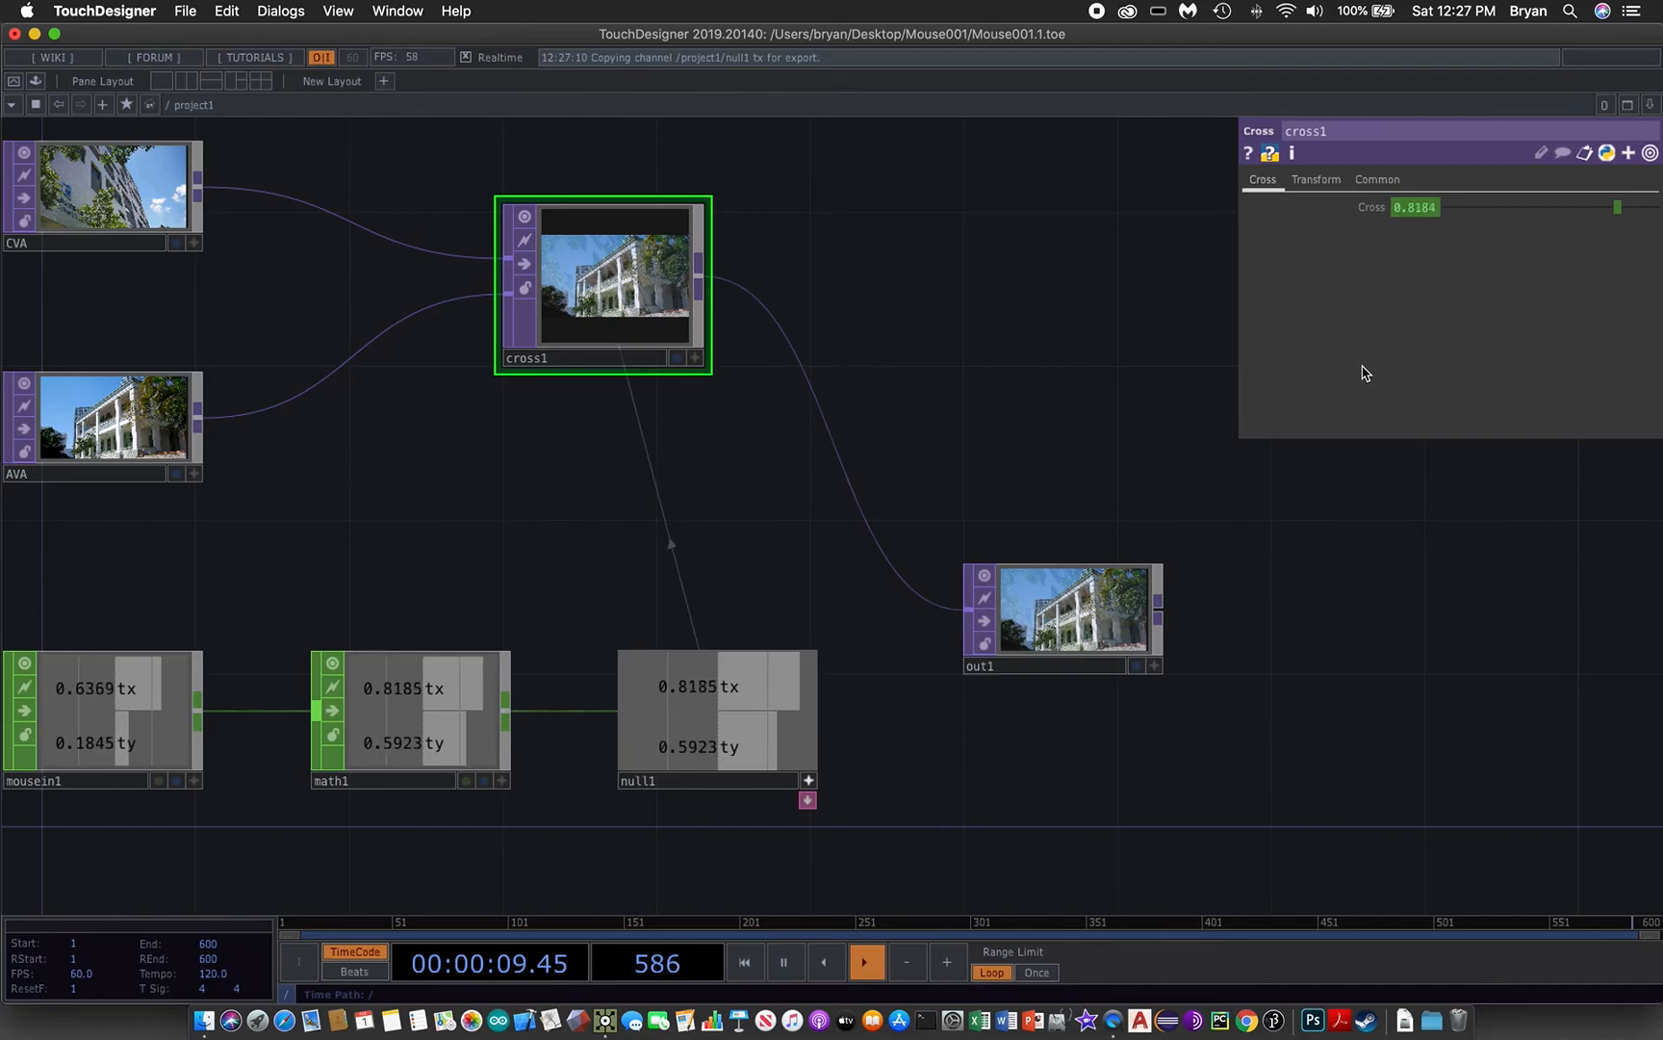